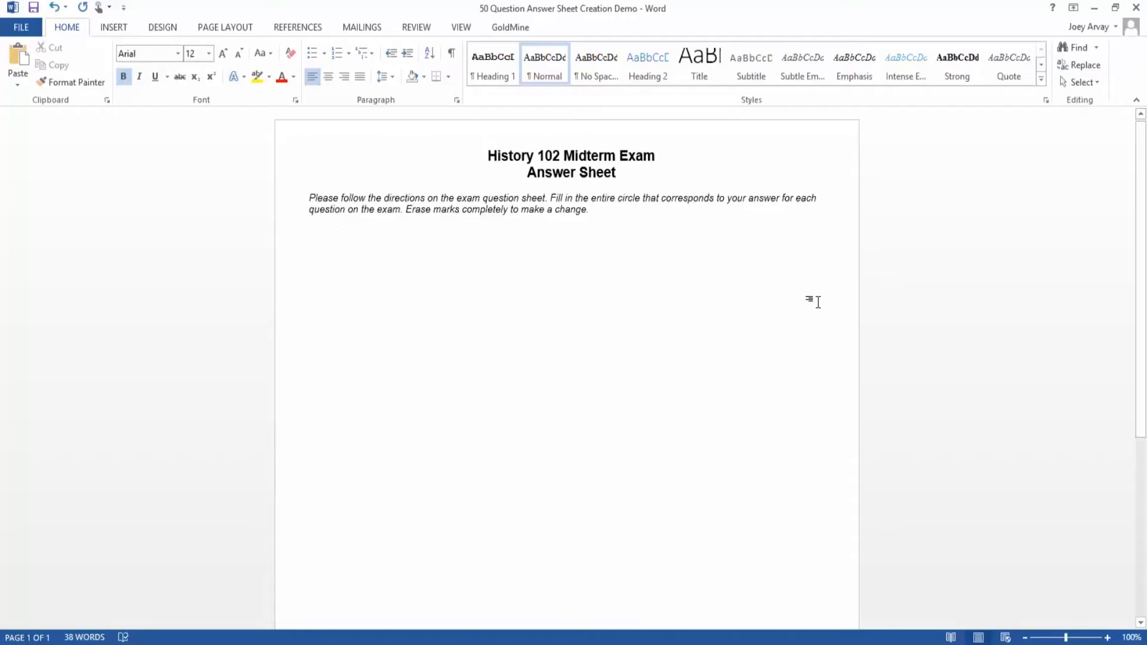
- Add a 'Student ID' heading and insert an empty 12-column, 4-row table beneath it
{"action": "type", "text": "Student"}
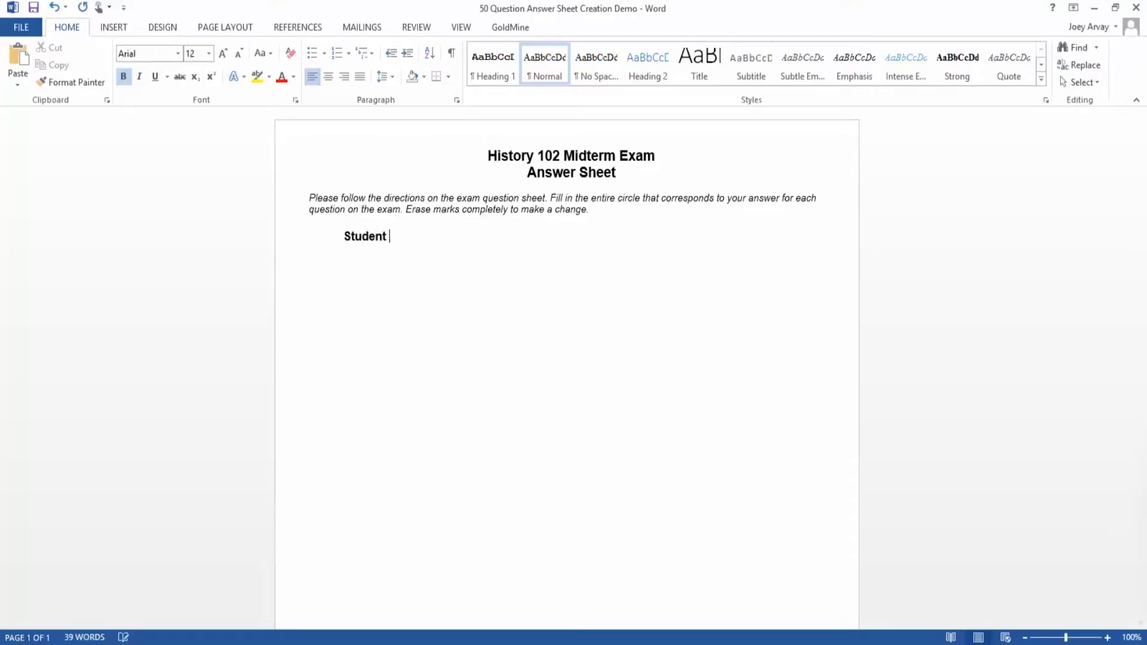
{"action": "type", "text": "ID"}
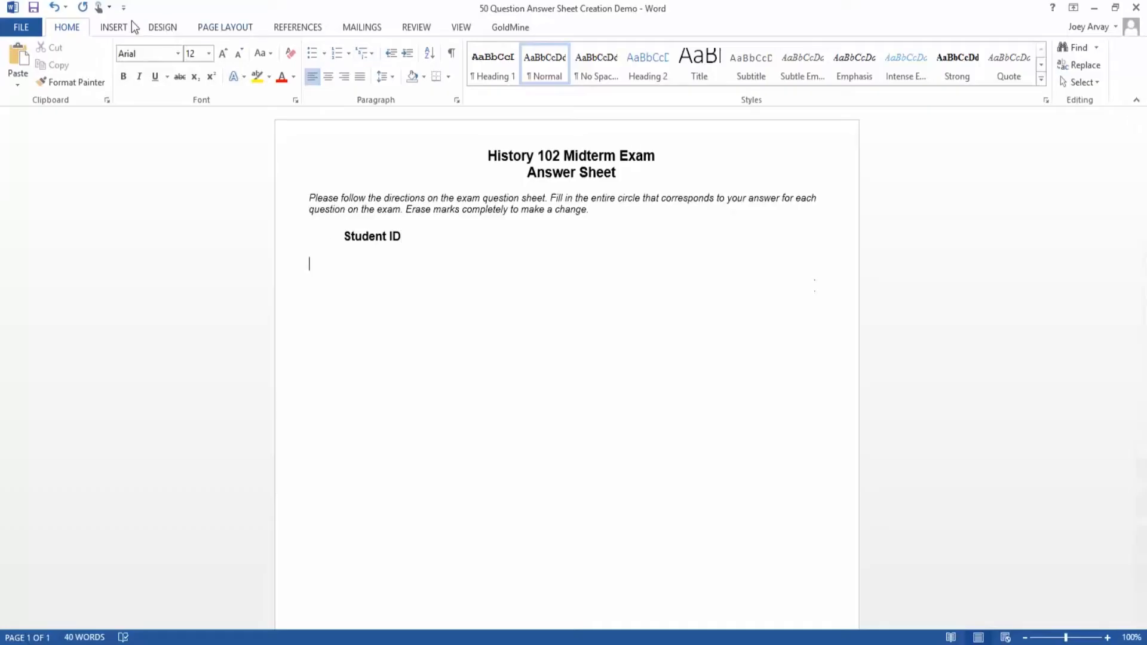
{"action": "left_click", "coordinate": [115, 63]}
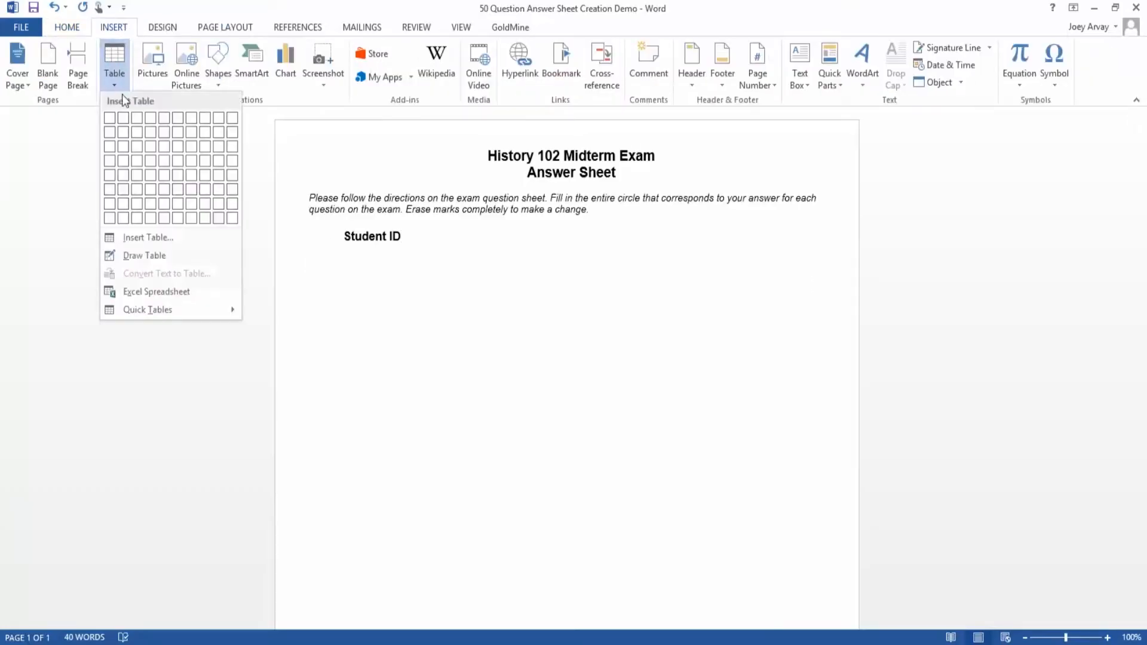
{"action": "left_click", "coordinate": [148, 236]}
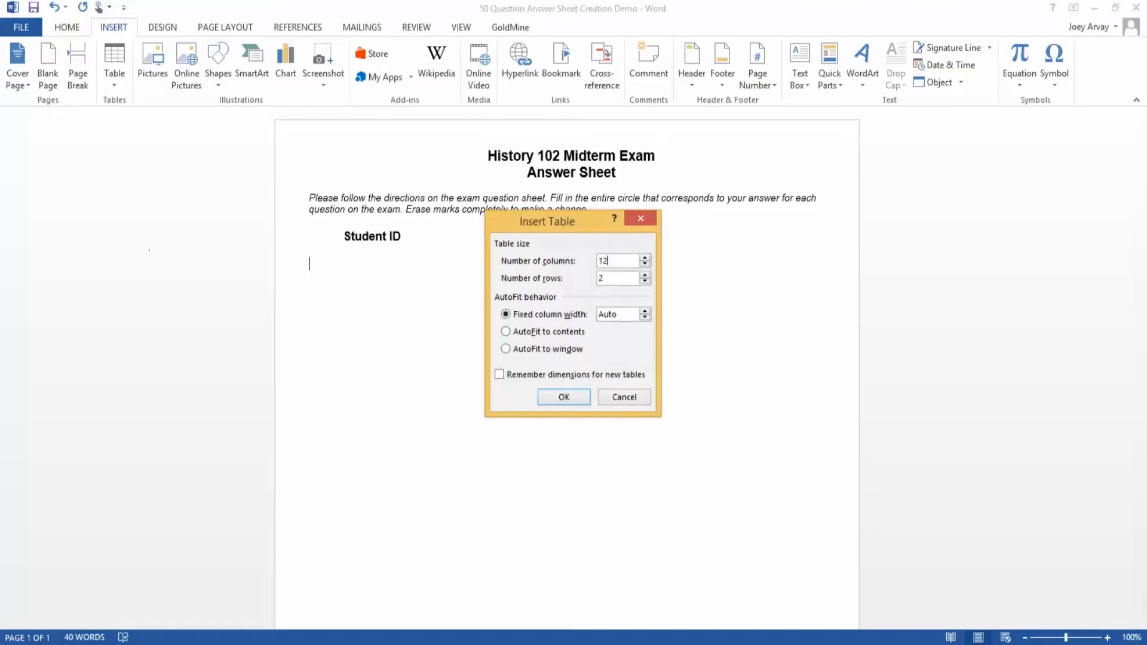
{"action": "left_click", "coordinate": [563, 396]}
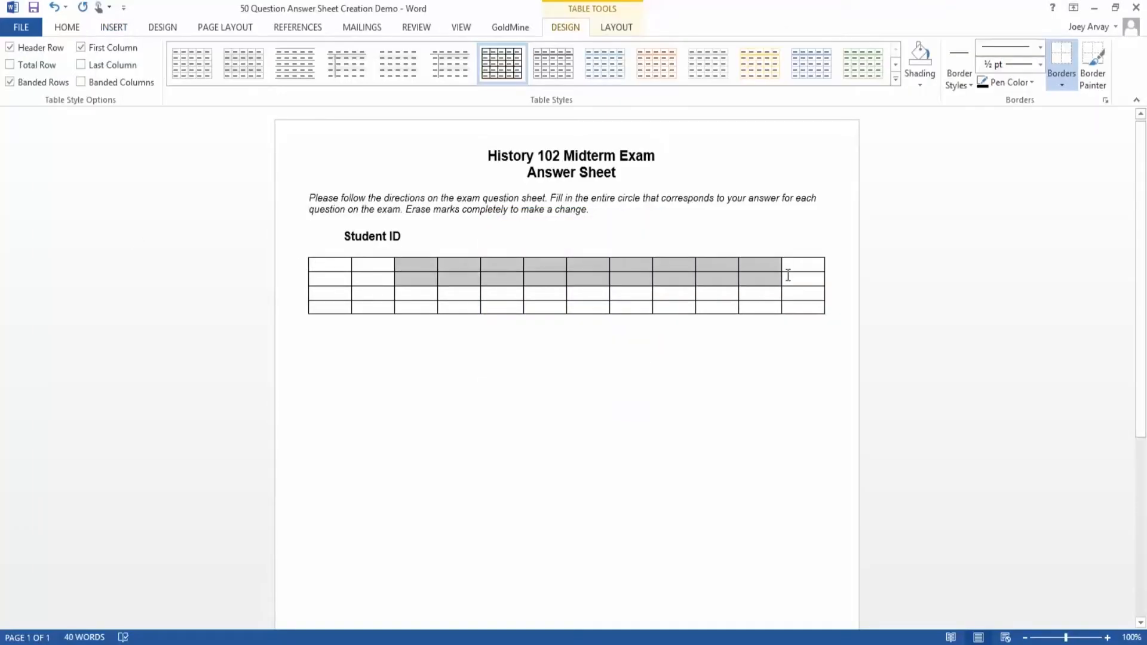
- Fill all four ID-grid rows with OMR-font digits 0–9, leaving the first two columns blank
{"action": "left_click", "coordinate": [67, 27]}
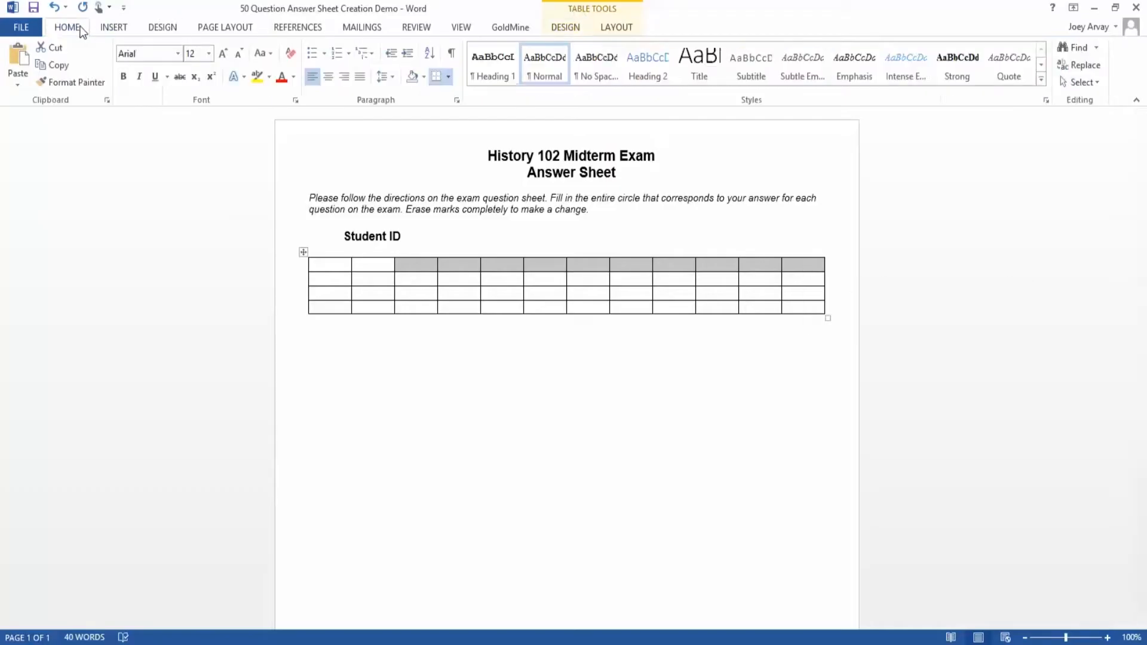
{"action": "left_click", "coordinate": [144, 54]}
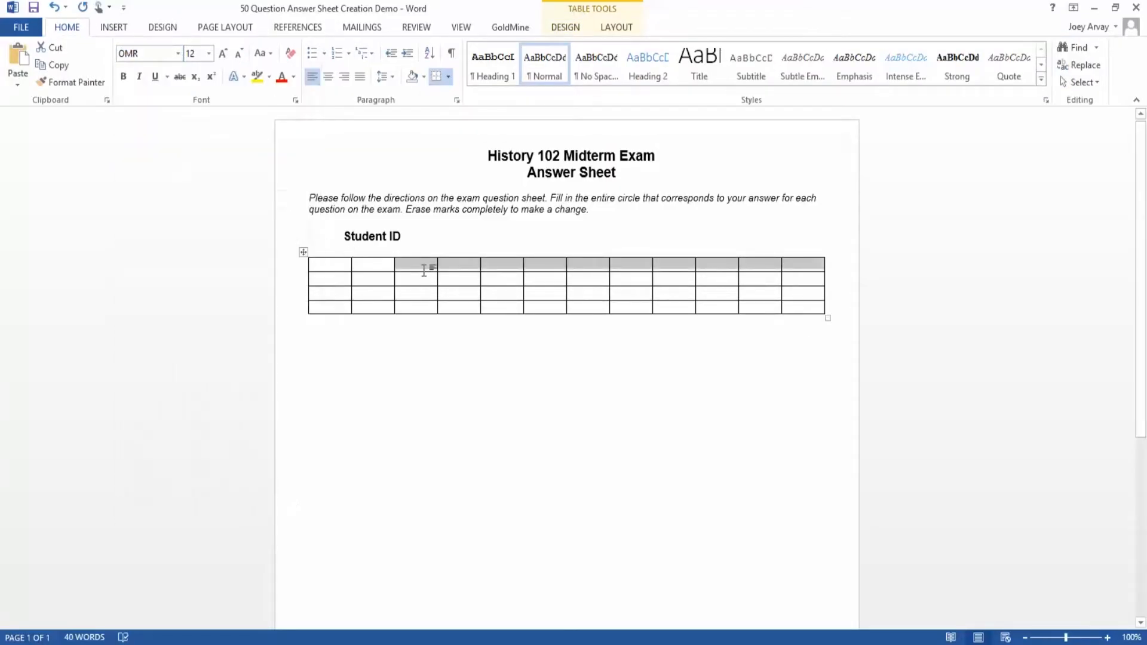
{"action": "type", "text": "0123456789"}
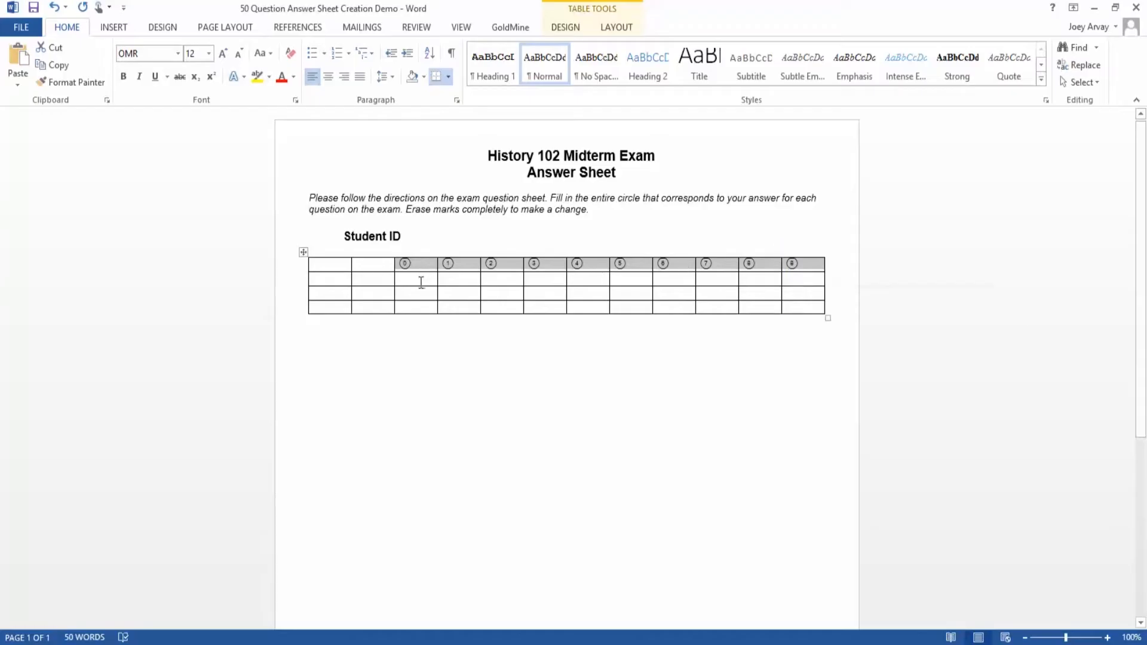
{"action": "left_click_drag", "start_coordinate": [405, 276], "coordinate": [790, 306]}
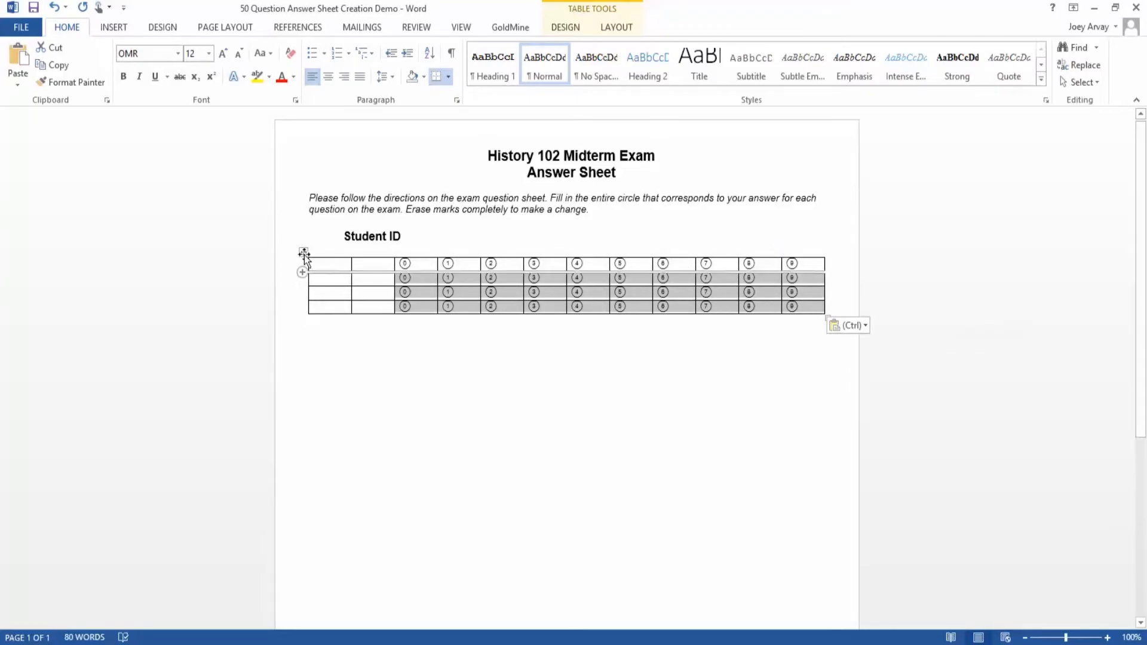
{"action": "left_click", "coordinate": [616, 27]}
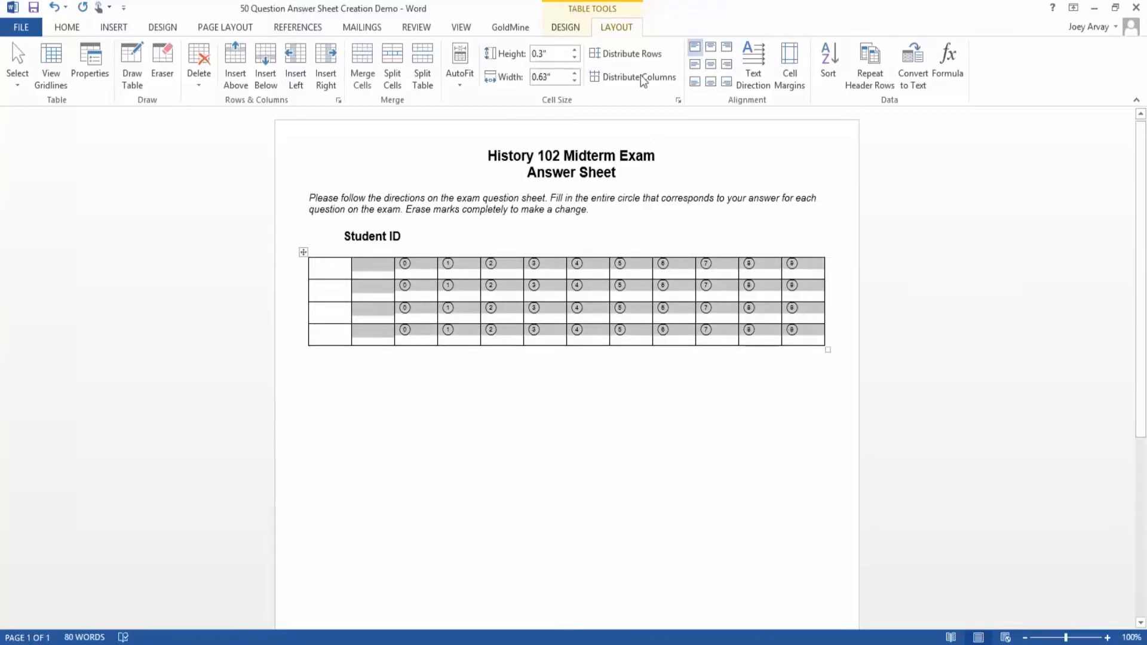
- Remove the ID grid's borders, keeping only bottom-border write-in lines on the leftmost cells
{"action": "left_click", "coordinate": [565, 28]}
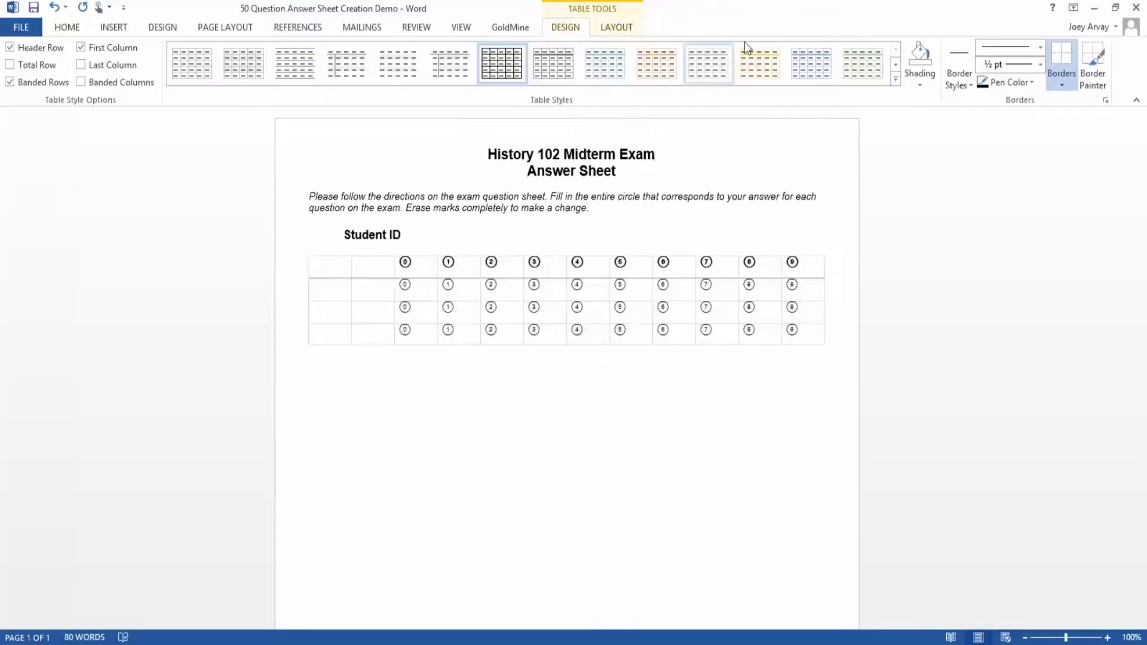
{"action": "left_click", "coordinate": [1060, 62]}
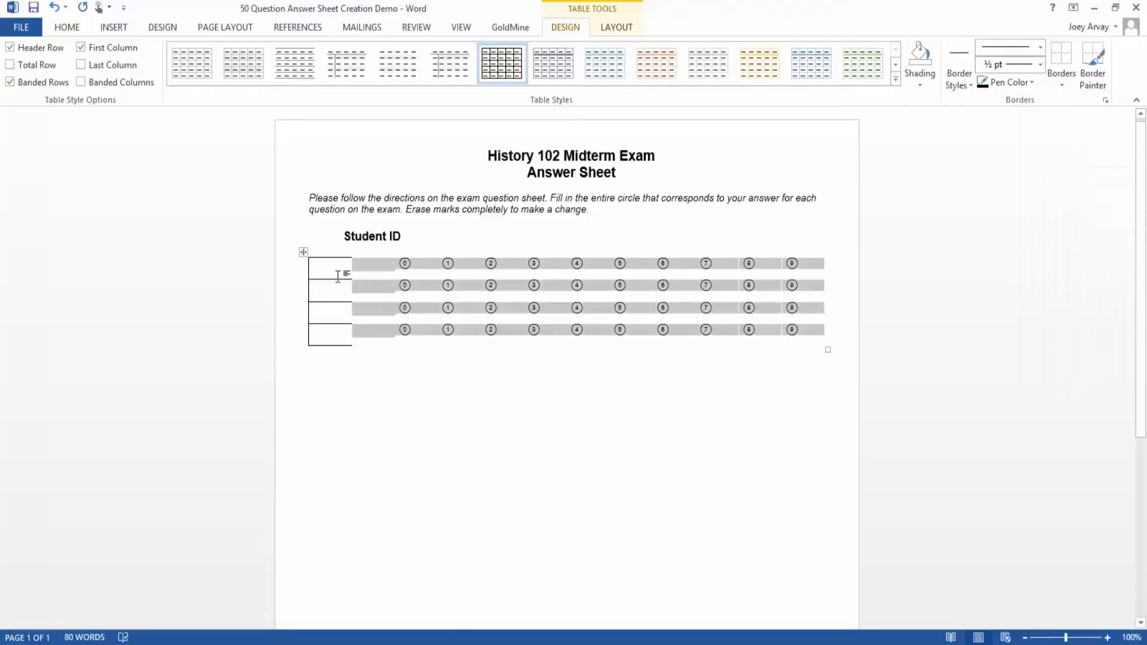
{"action": "left_click", "coordinate": [1061, 64]}
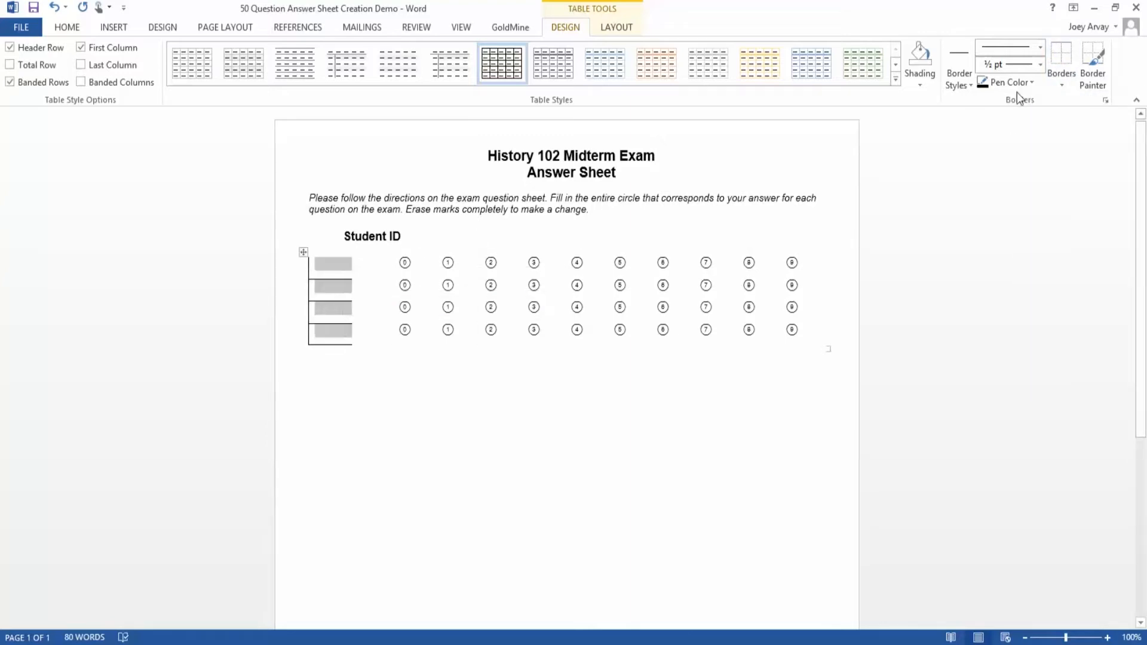
{"action": "left_click", "coordinate": [1060, 65]}
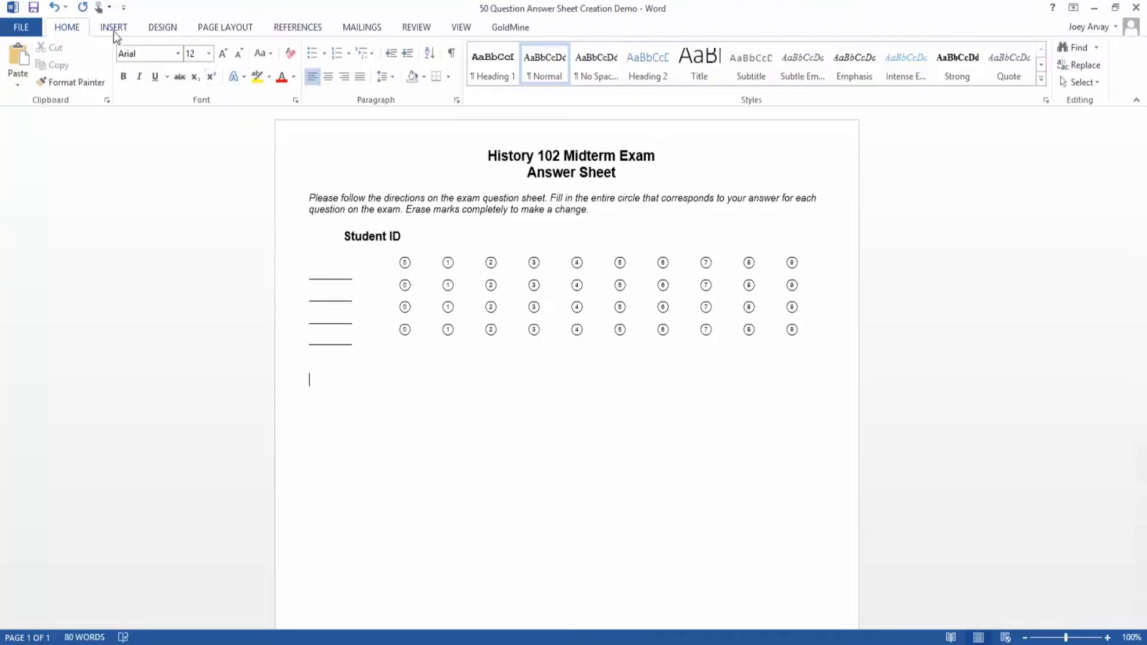
- Insert a many-column, 10-row answer grid and number its first column 1. through 10
{"action": "left_click", "coordinate": [115, 63]}
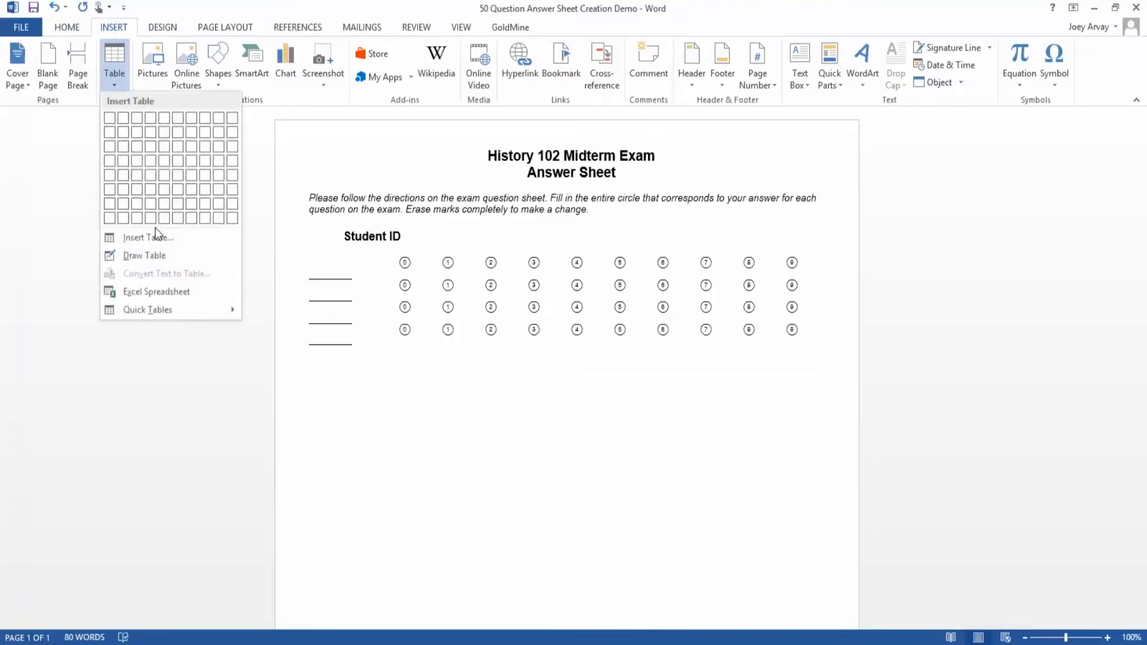
{"action": "left_click", "coordinate": [147, 237]}
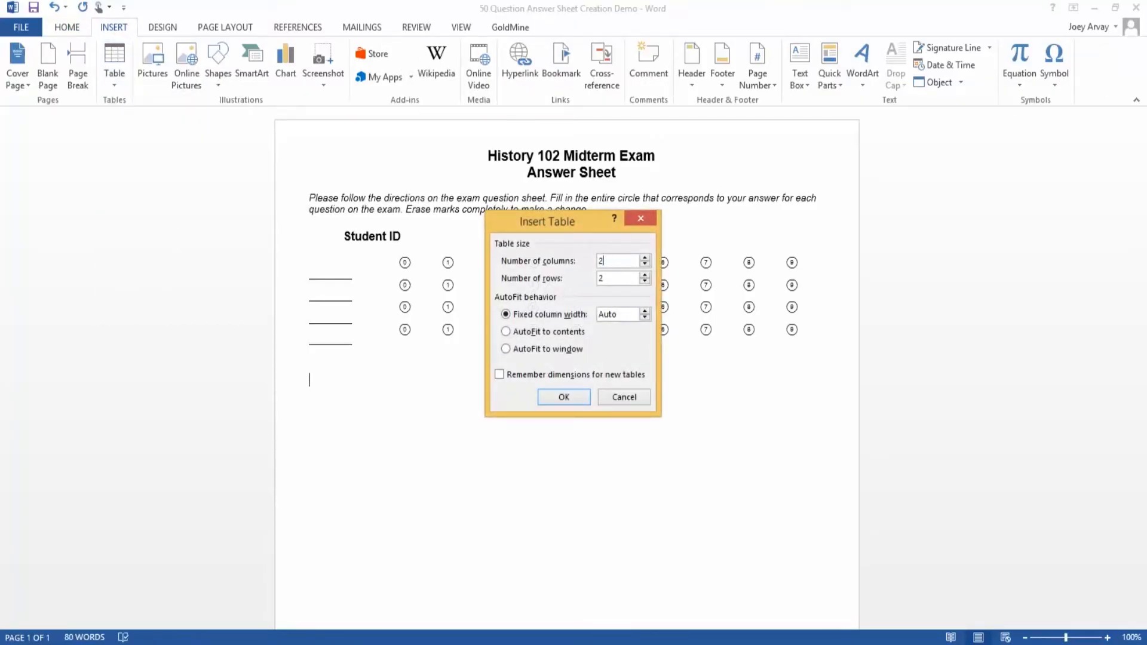
{"action": "left_click", "coordinate": [562, 397]}
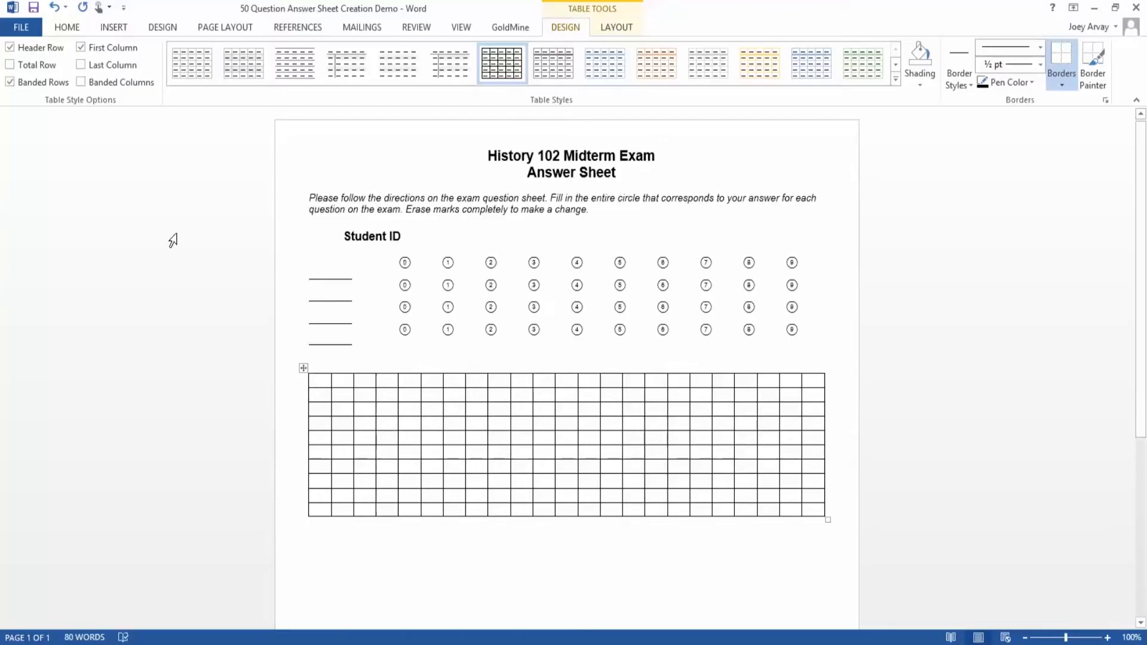
{"action": "type", "text": "1."}
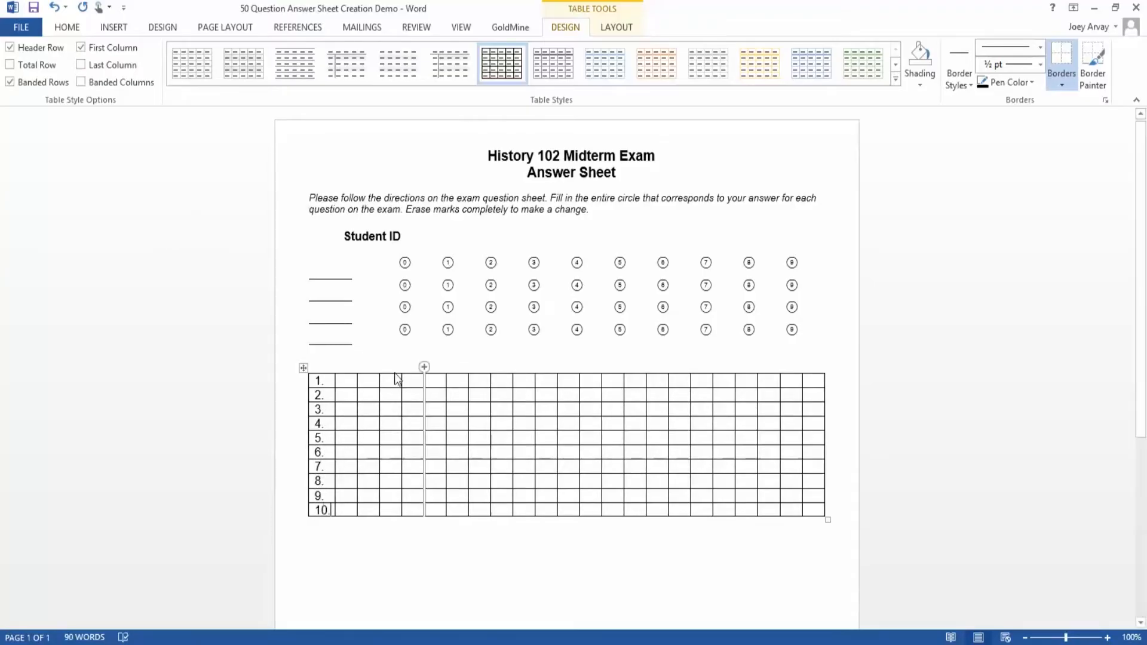
{"action": "left_click_drag", "start_coordinate": [337, 380], "coordinate": [468, 380]}
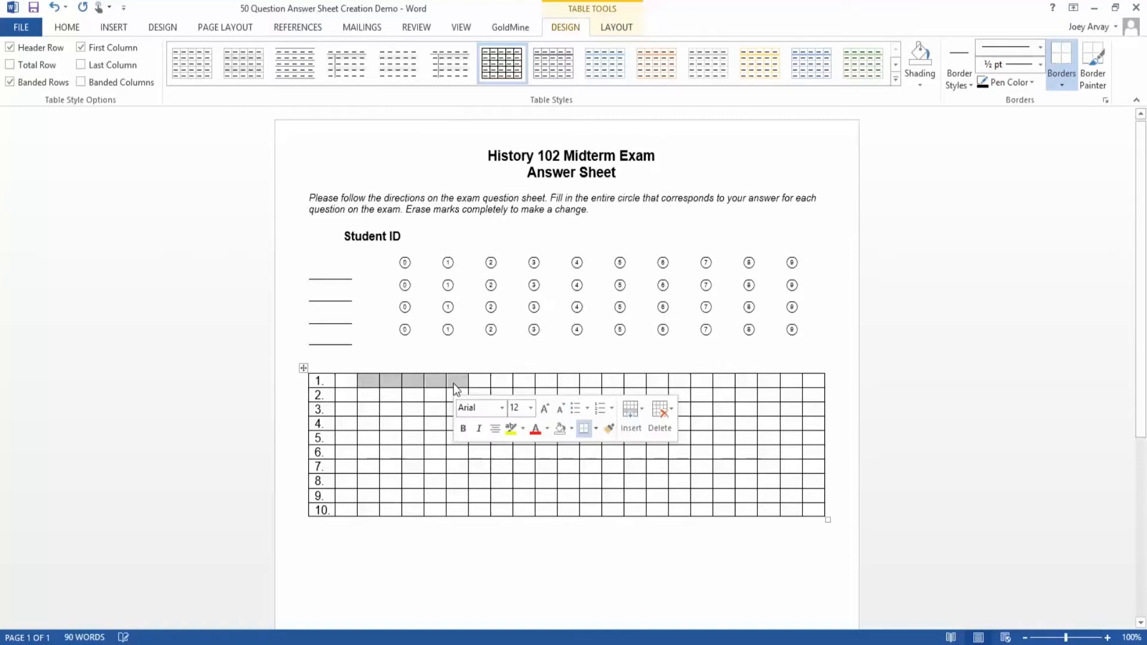
- Enter A–E bubbles in OMR font for question 1 and paste them into rows 2–10
{"action": "left_click", "coordinate": [67, 27]}
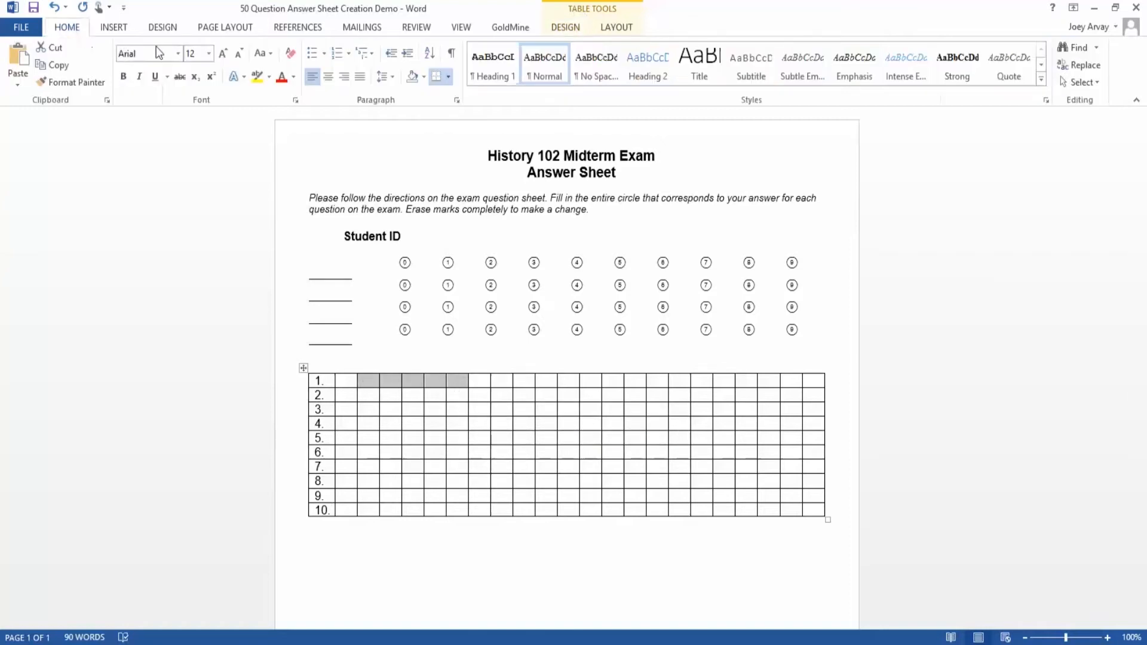
{"action": "left_click", "coordinate": [177, 54]}
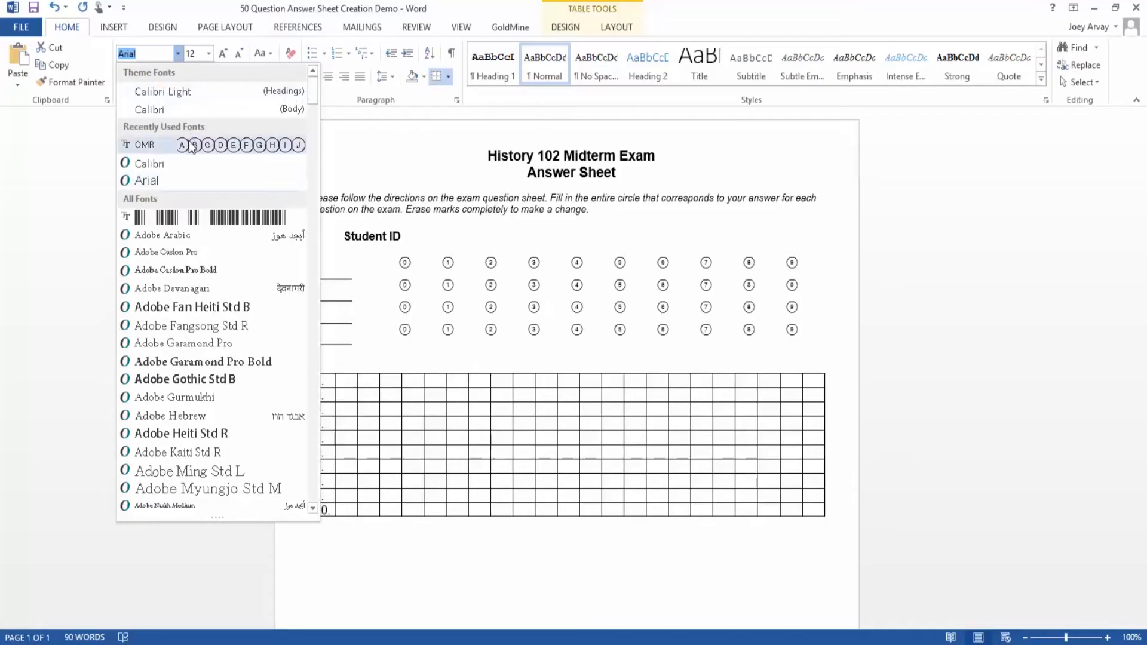
{"action": "left_click", "coordinate": [145, 145]}
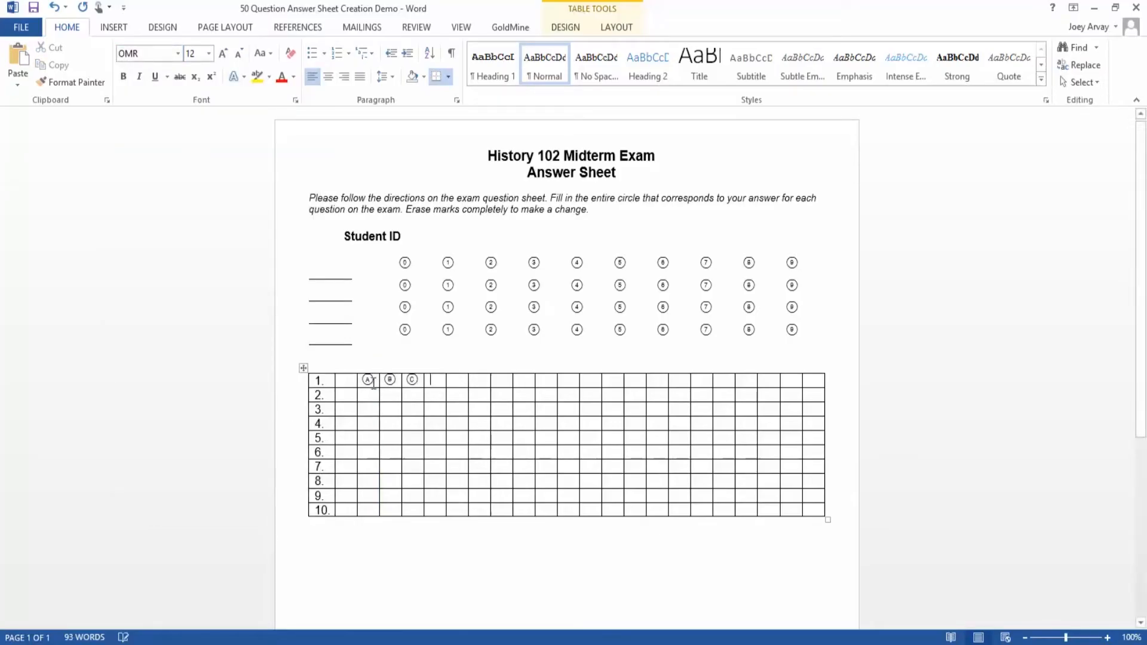
{"action": "type", "text": "DE"}
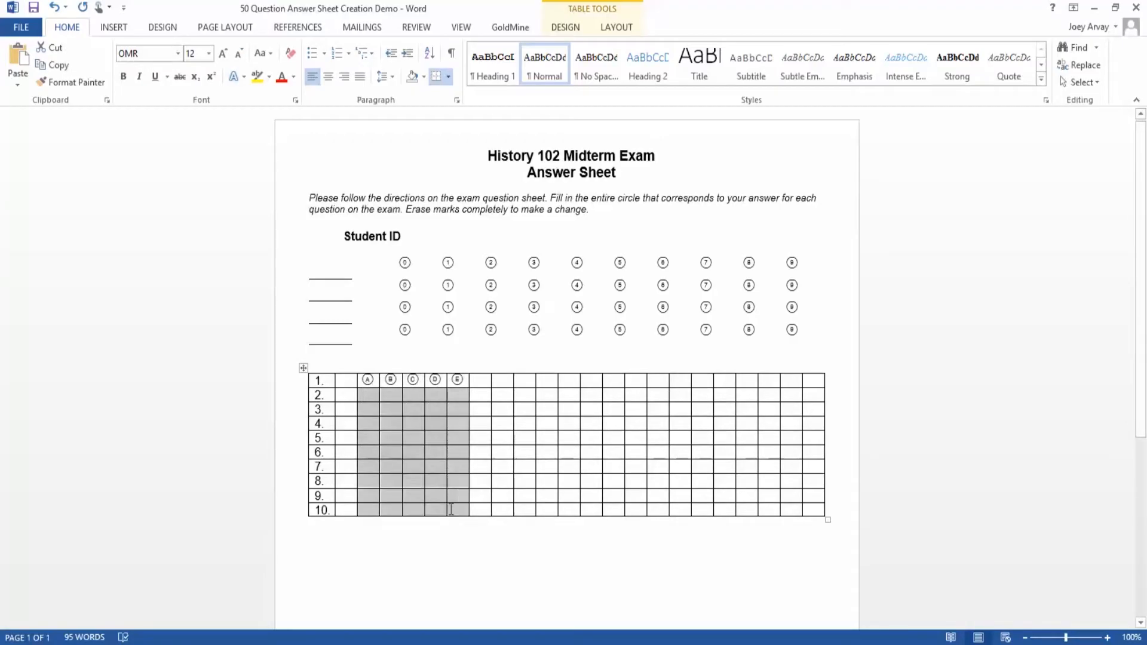
{"action": "key", "text": "ctrl+v"}
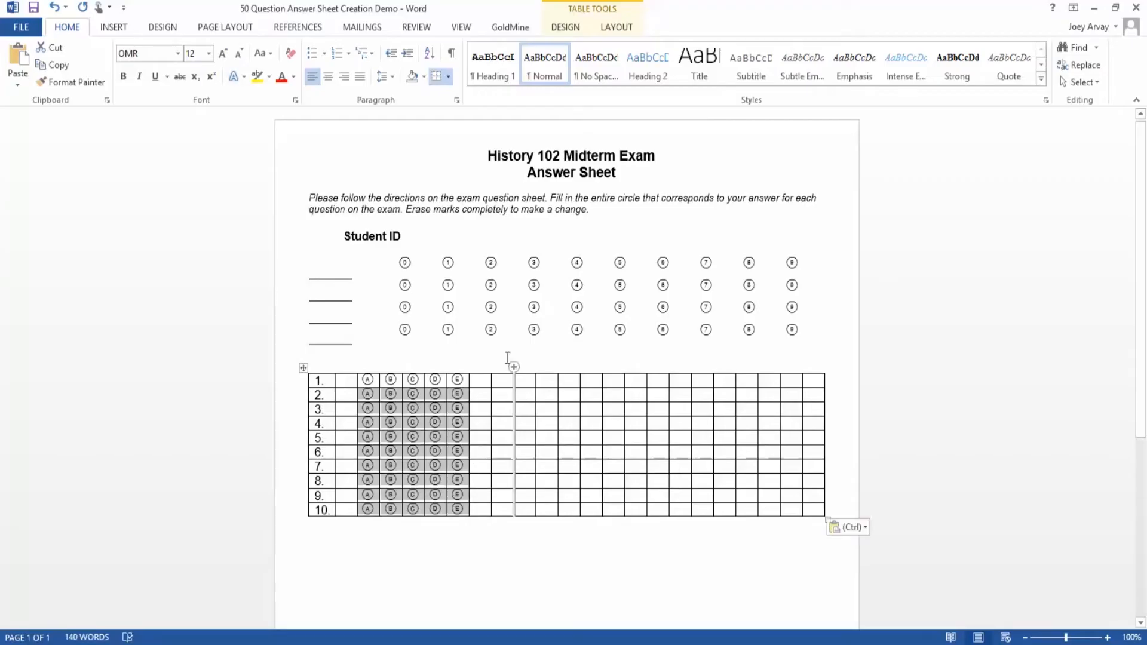
- Number the second block 11.–20. and paste A–E bubbles beside those rows
{"action": "type", "text": "11"}
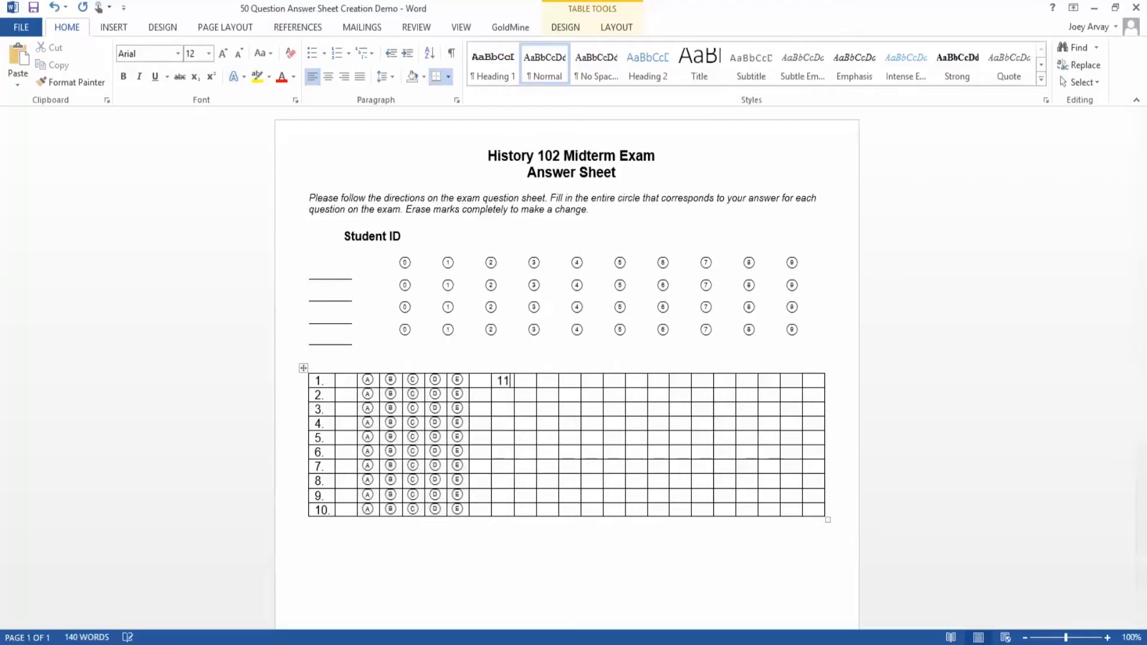
{"action": "type", "text": "12."}
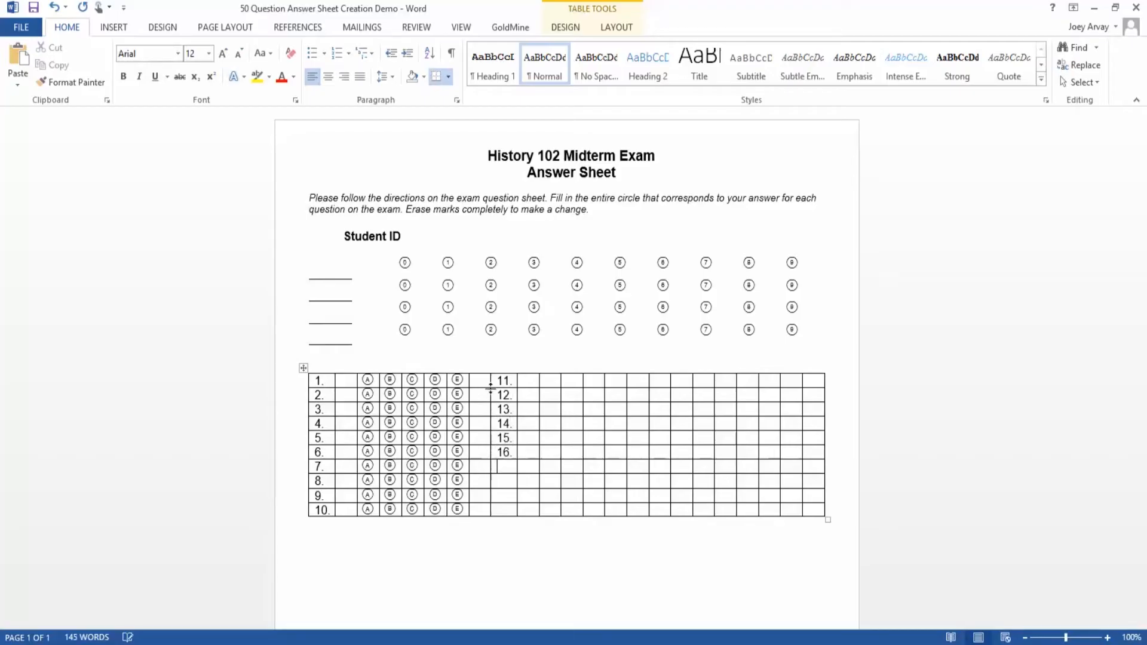
{"action": "type", "text": "17."}
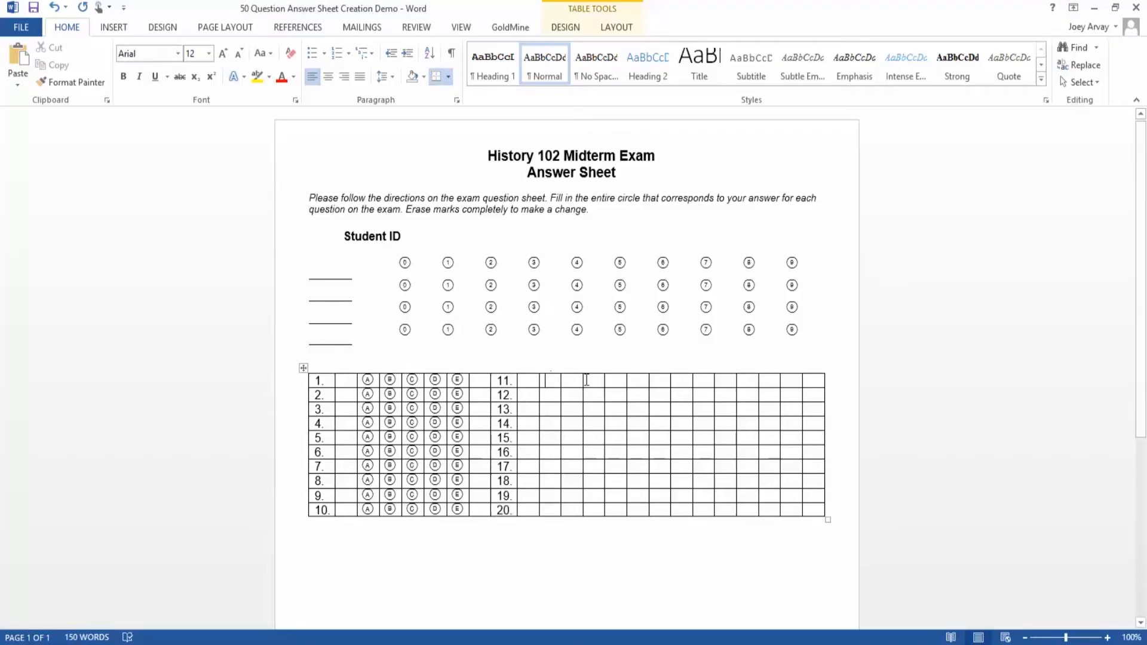
{"action": "left_click_drag", "start_coordinate": [545, 380], "coordinate": [641, 509]}
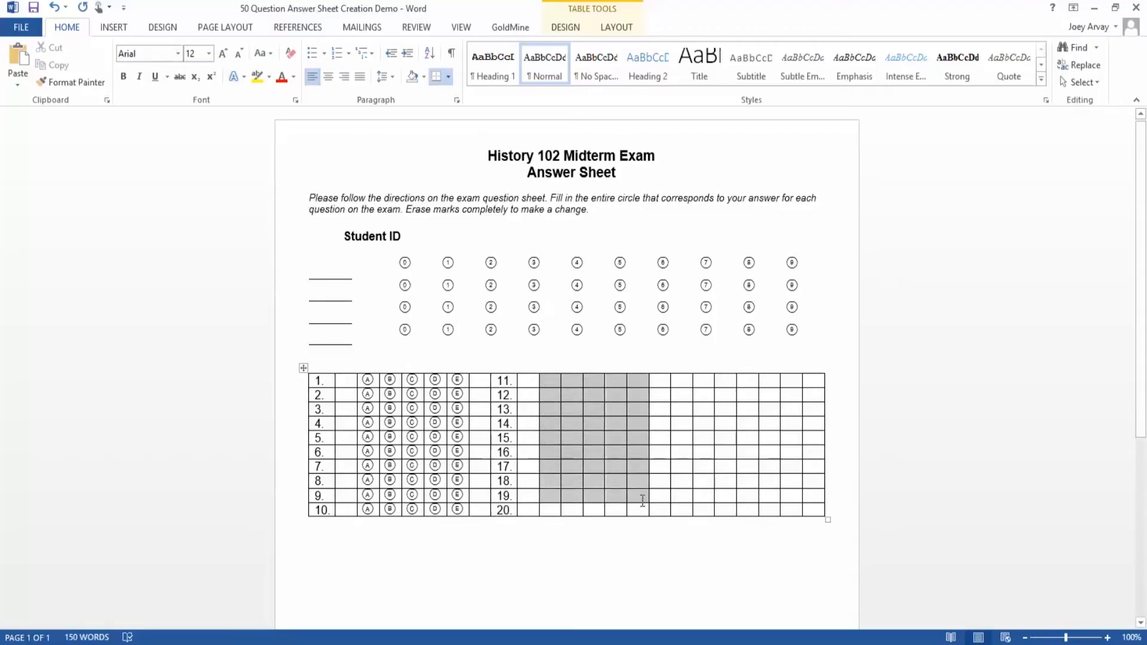
{"action": "key", "text": "ctrl+v"}
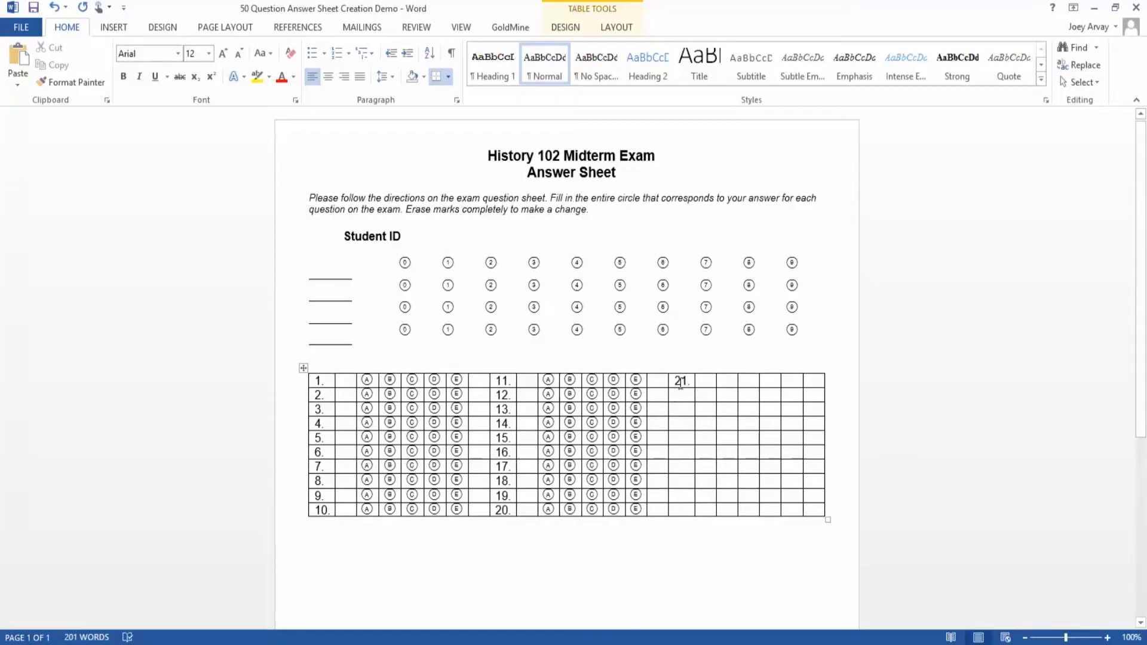
- Number the third block of the table 21. through 30
{"action": "type", "text": "22."}
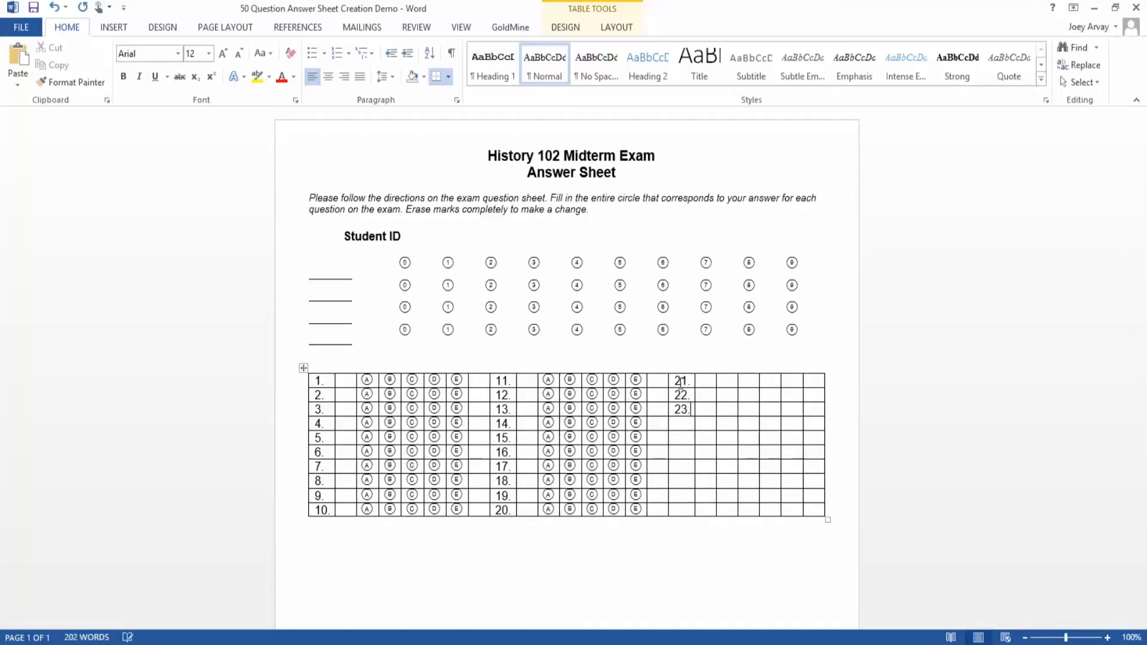
{"action": "type", "text": "24."}
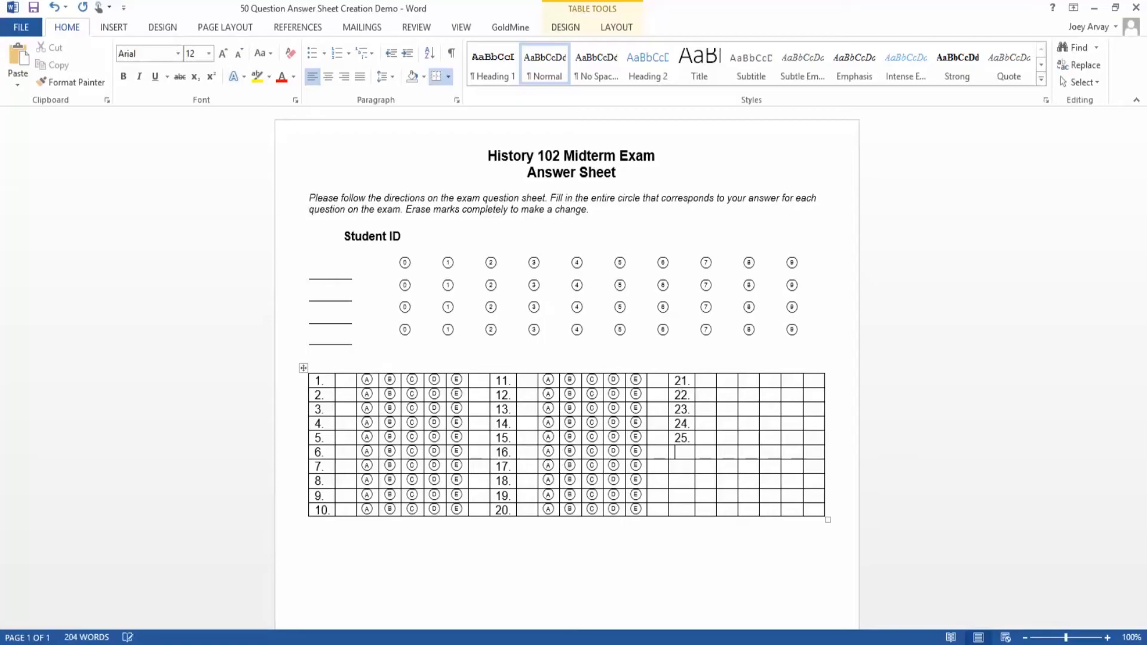
{"action": "type", "text": "26."}
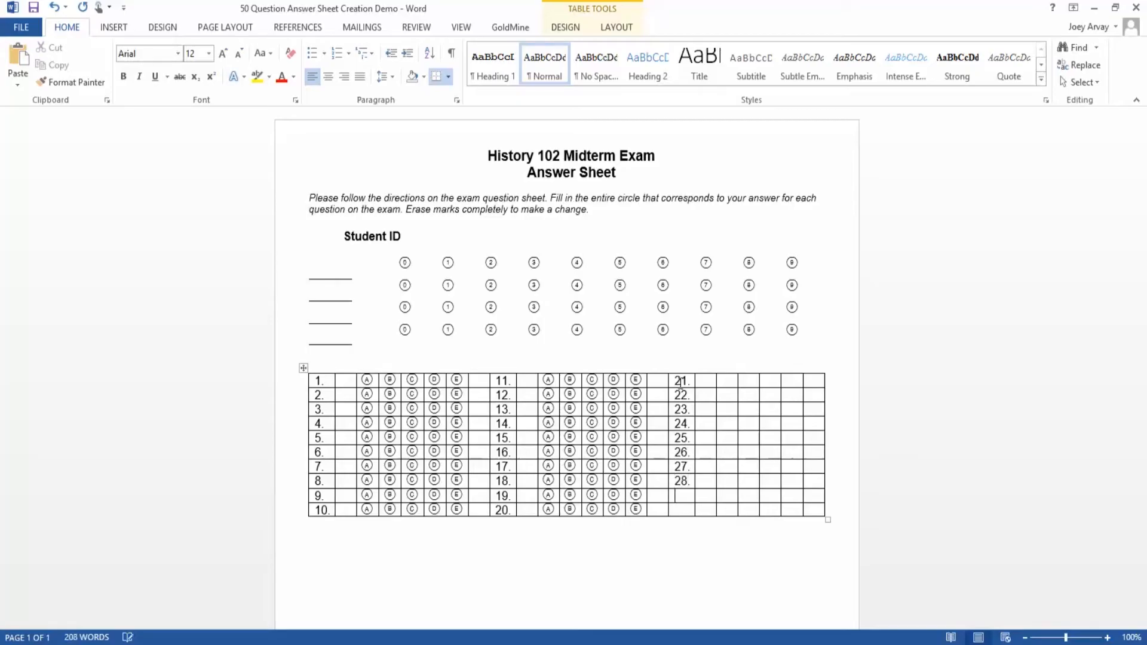
{"action": "type", "text": "29."}
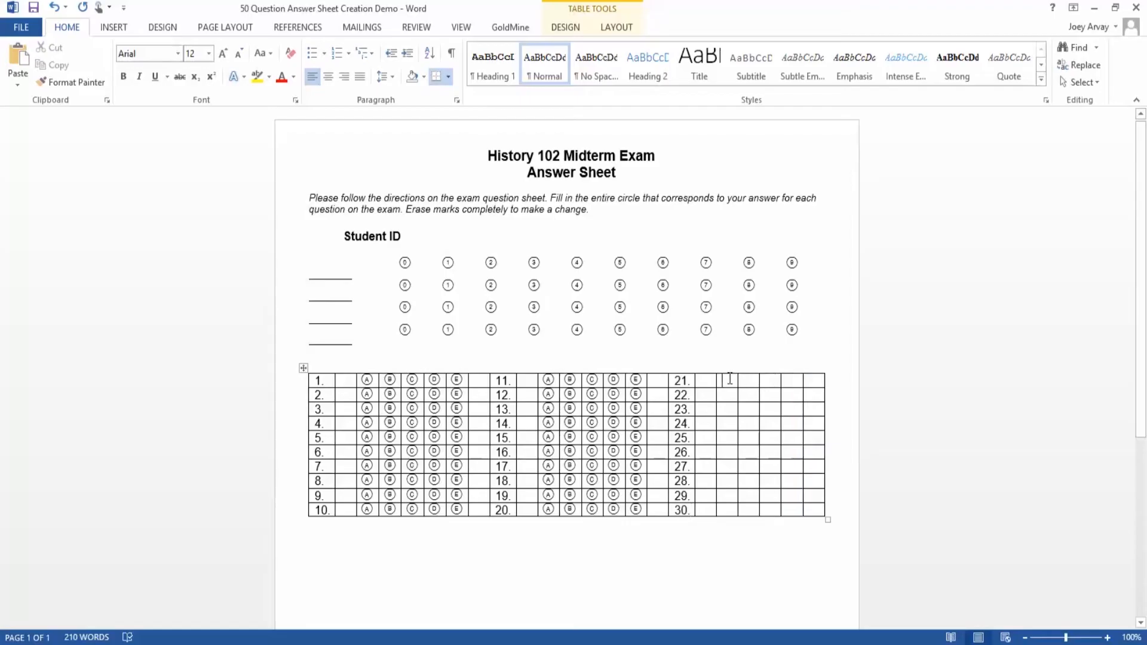
{"action": "left_click_drag", "start_coordinate": [724, 380], "coordinate": [816, 510]}
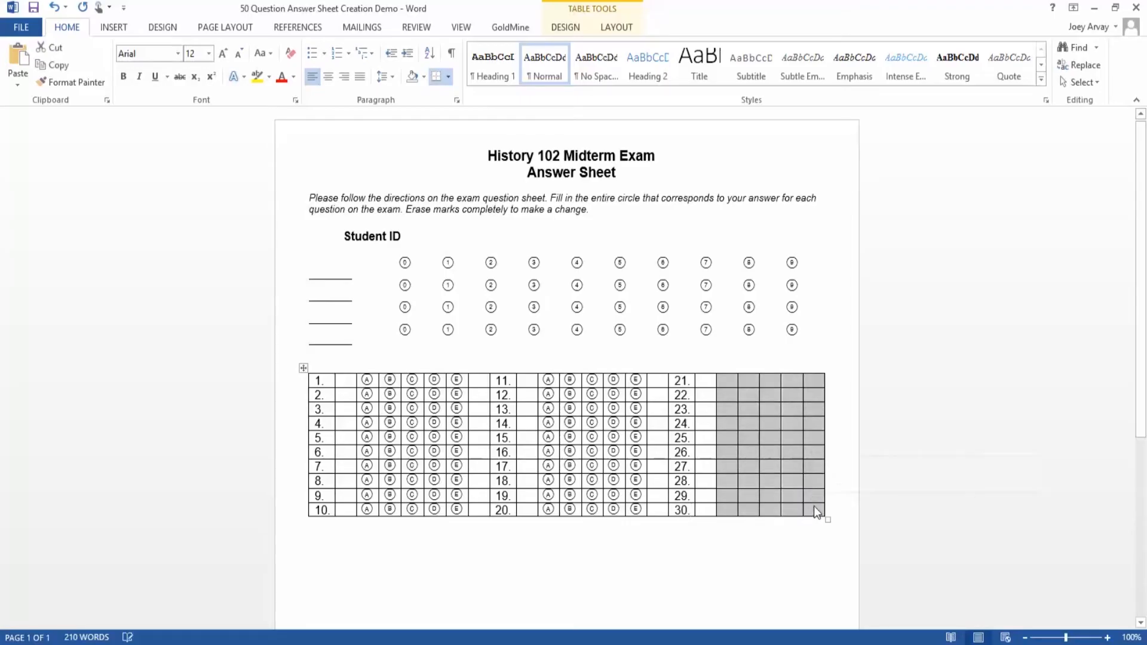
- Paste A–E bubbles for 21–30, make every row 0.3 inches tall and remove all table borders
{"action": "key", "text": "ctrl+v"}
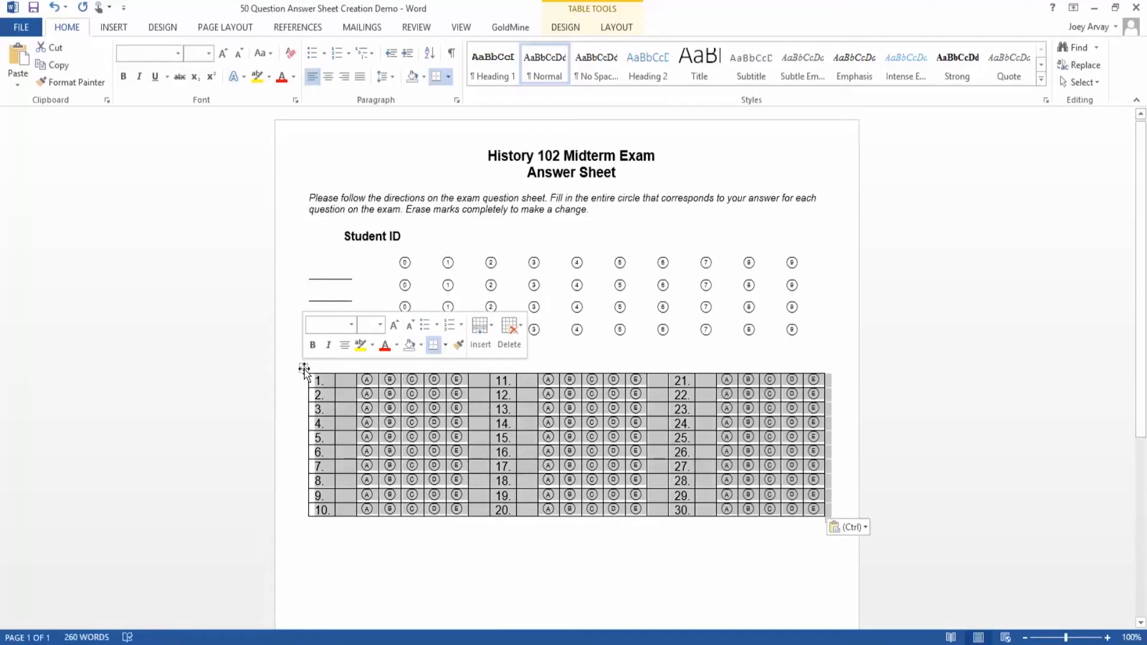
{"action": "left_click", "coordinate": [617, 27]}
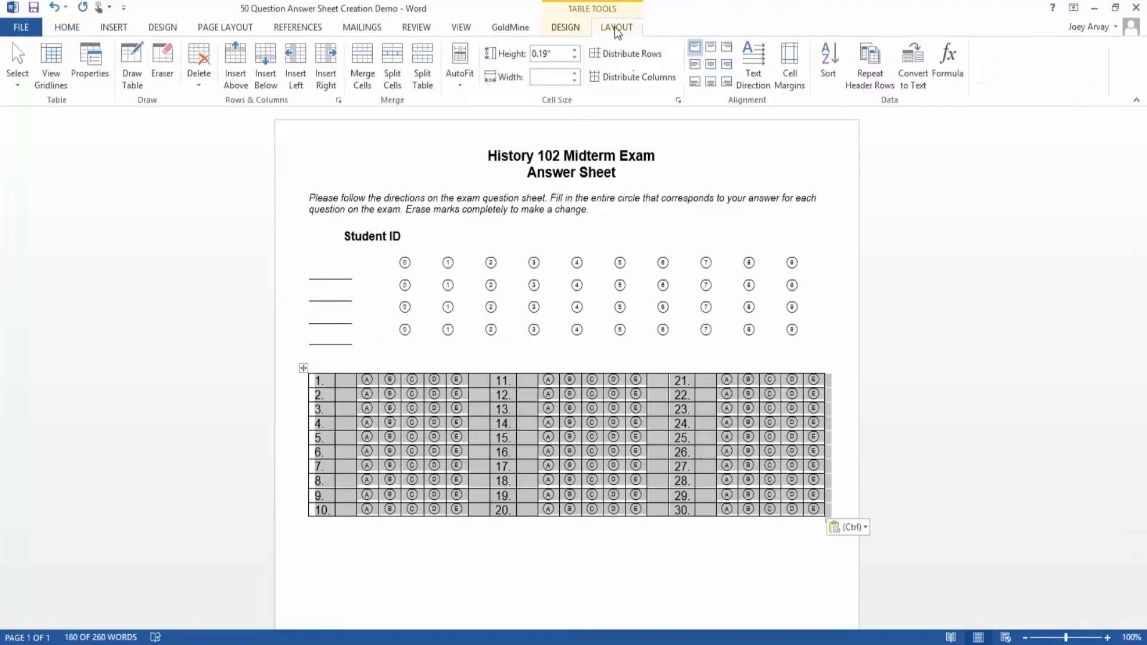
{"action": "left_click", "coordinate": [575, 49]}
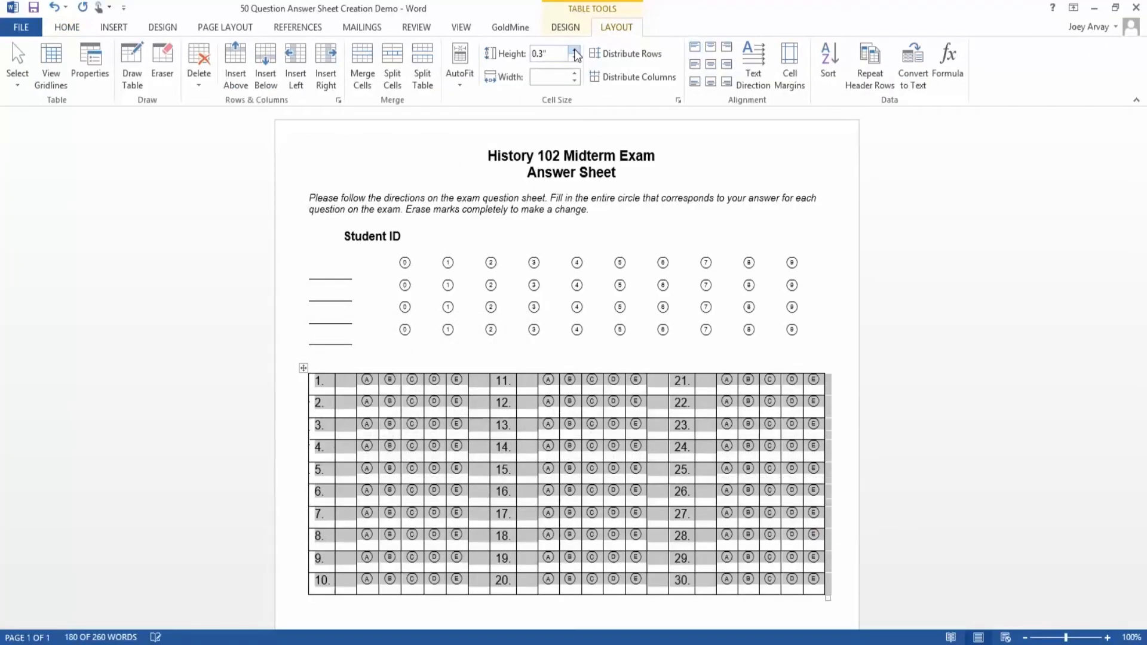
{"action": "left_click", "coordinate": [565, 28]}
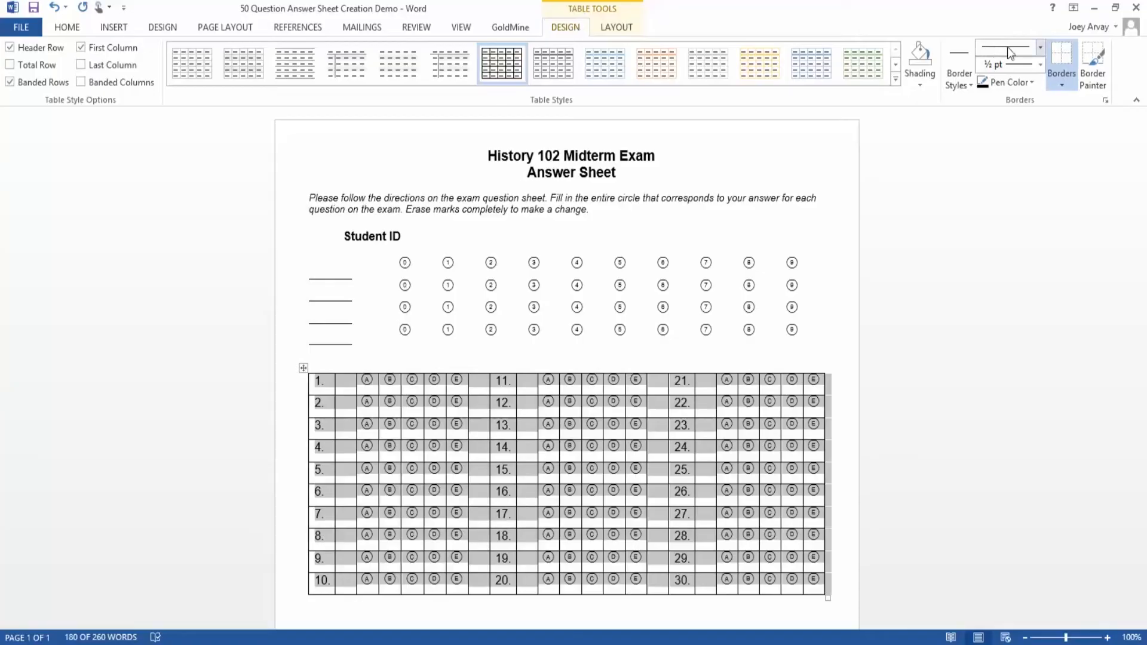
{"action": "left_click", "coordinate": [1061, 57]}
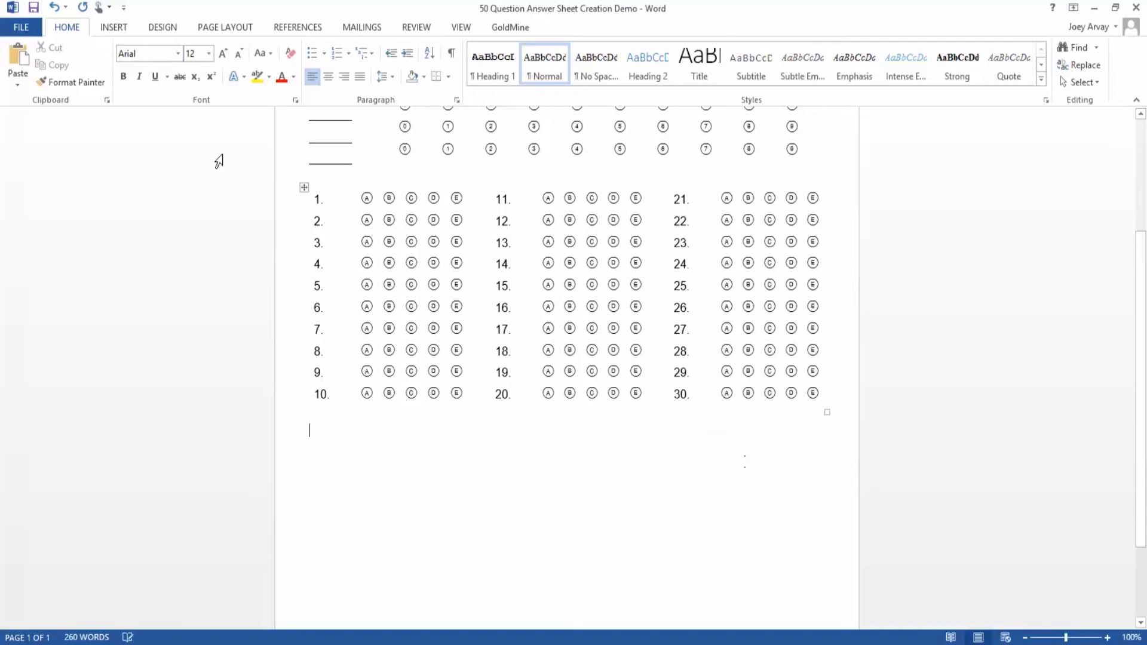
- Insert a 15-column, 10-row table below the first and number its first column 31.–40
{"action": "left_click", "coordinate": [113, 28]}
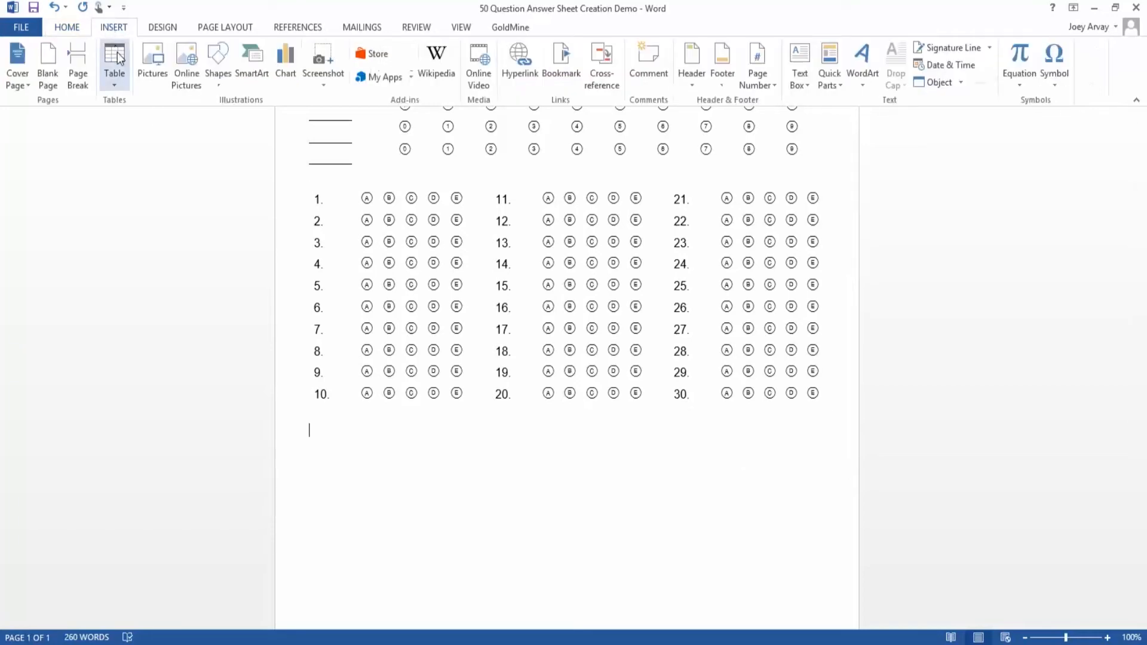
{"action": "left_click", "coordinate": [115, 62]}
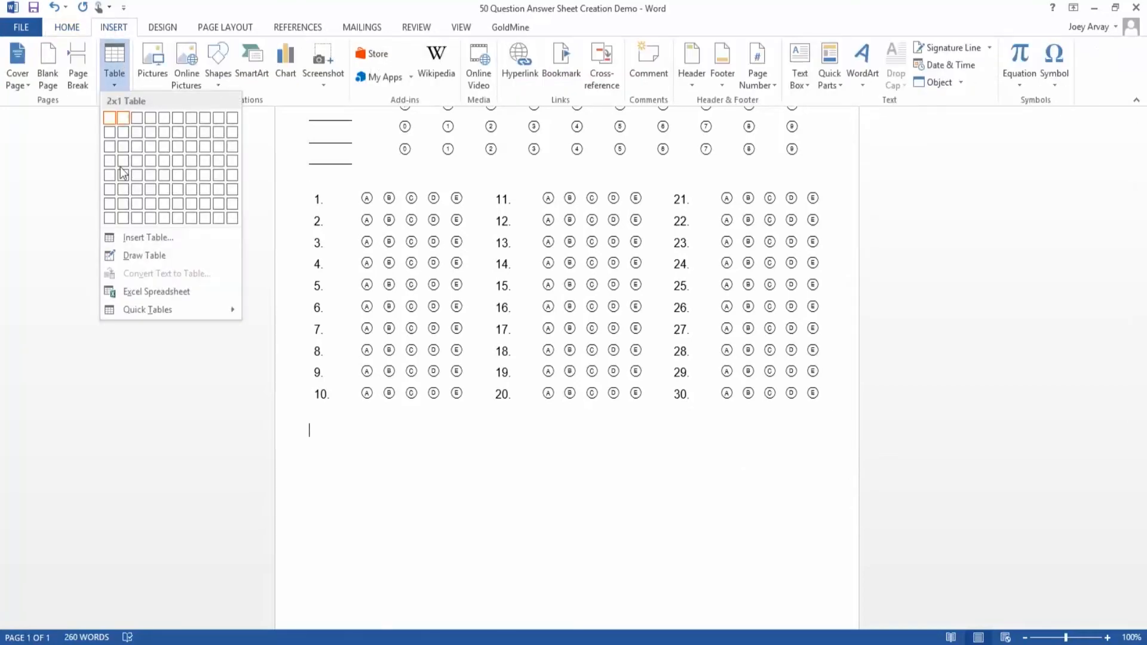
{"action": "left_click", "coordinate": [149, 236]}
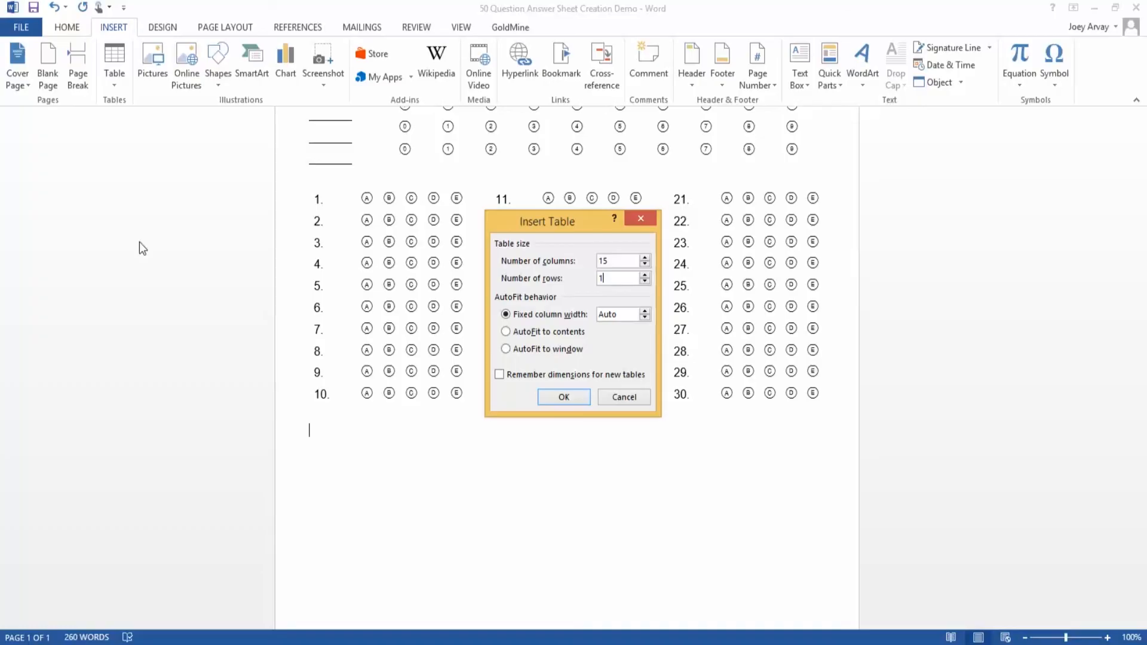
{"action": "left_click", "coordinate": [563, 397]}
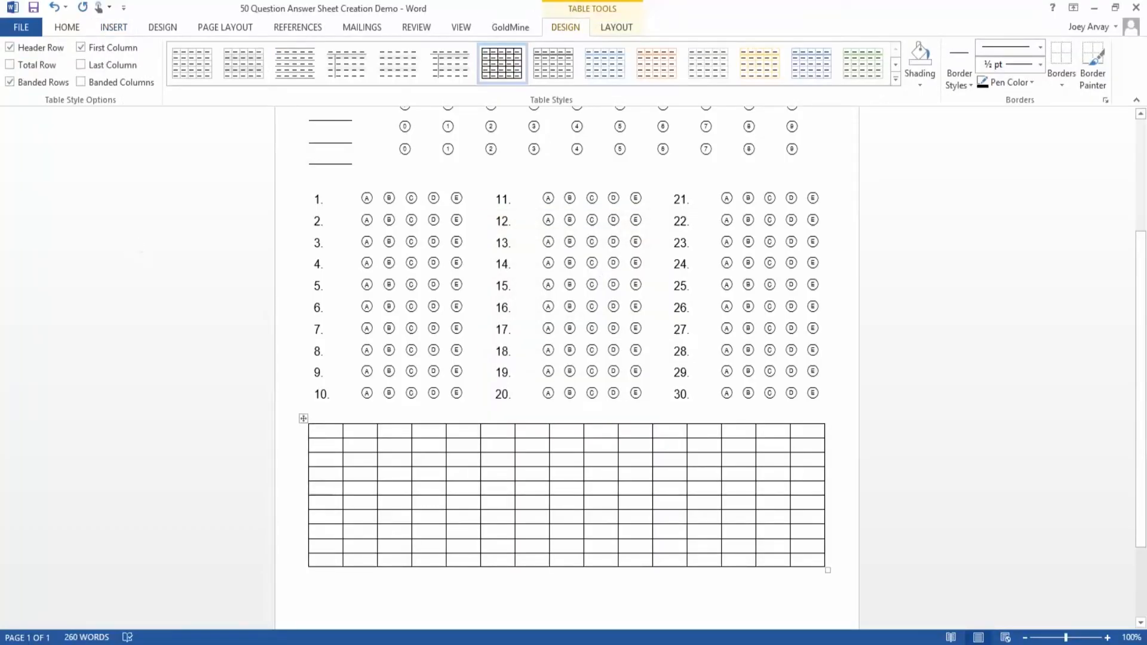
{"action": "type", "text": "31."}
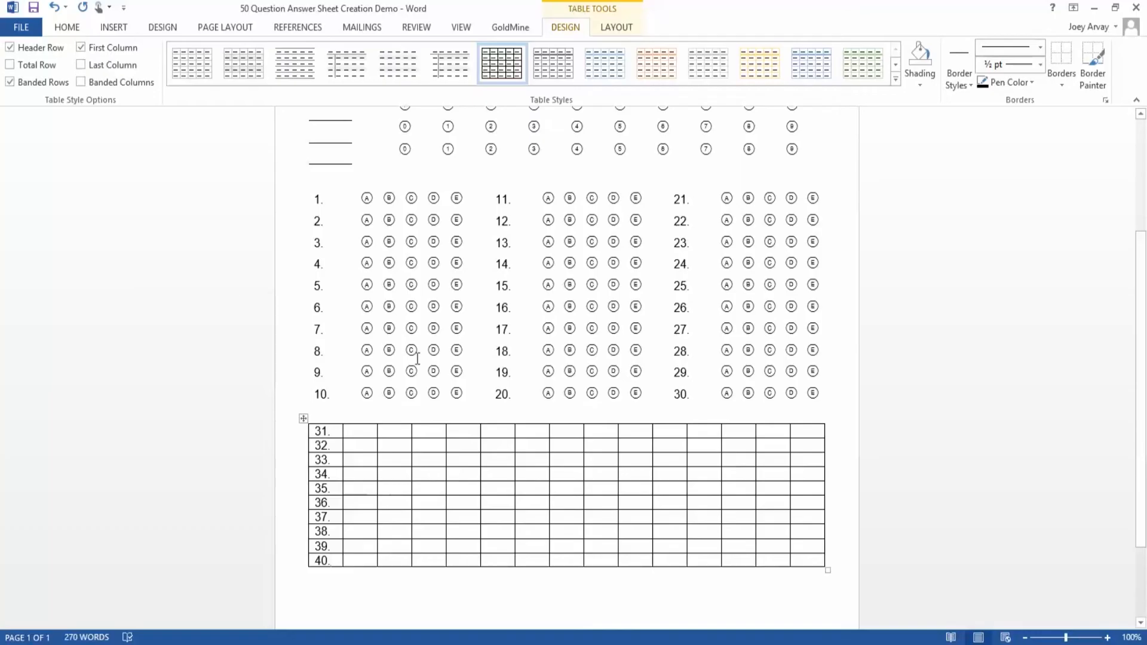
- Paste A–E bubbles beside 31–40 and number the next block 41. through 50
{"action": "left_click_drag", "start_coordinate": [379, 431], "coordinate": [509, 431]}
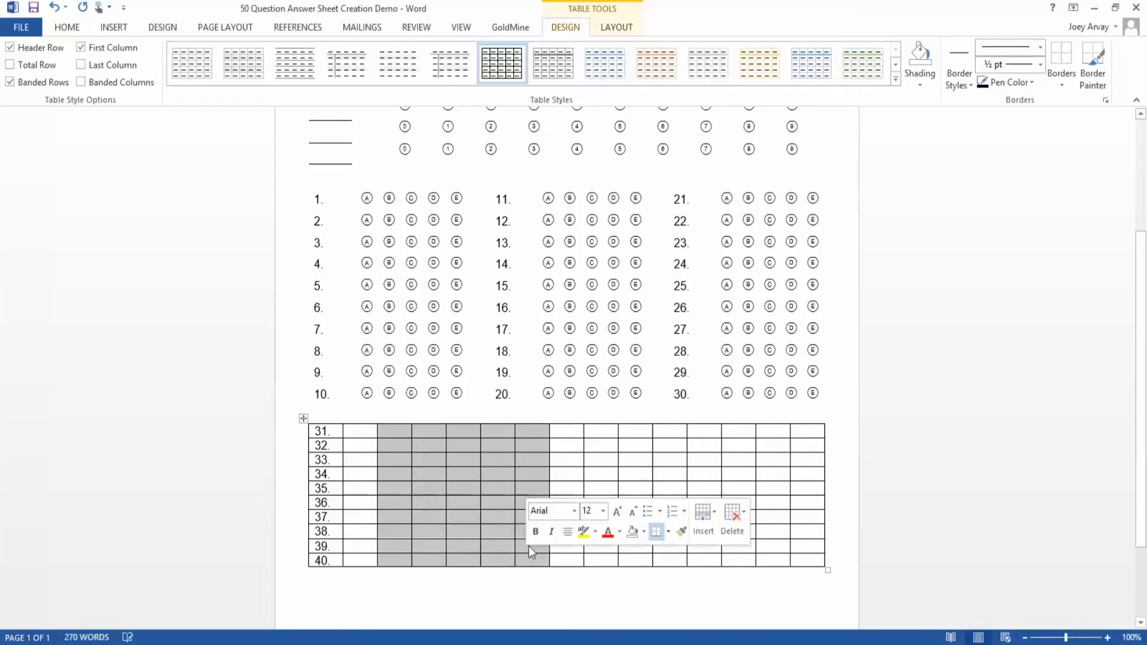
{"action": "key", "text": "ctrl+v"}
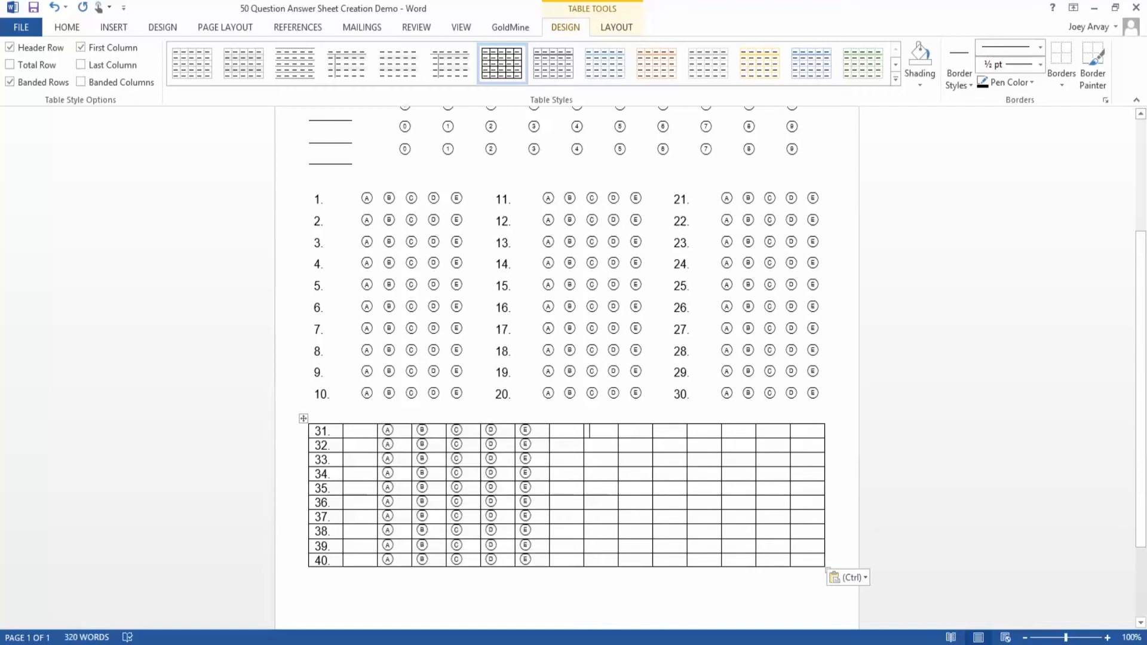
{"action": "type", "text": "41."}
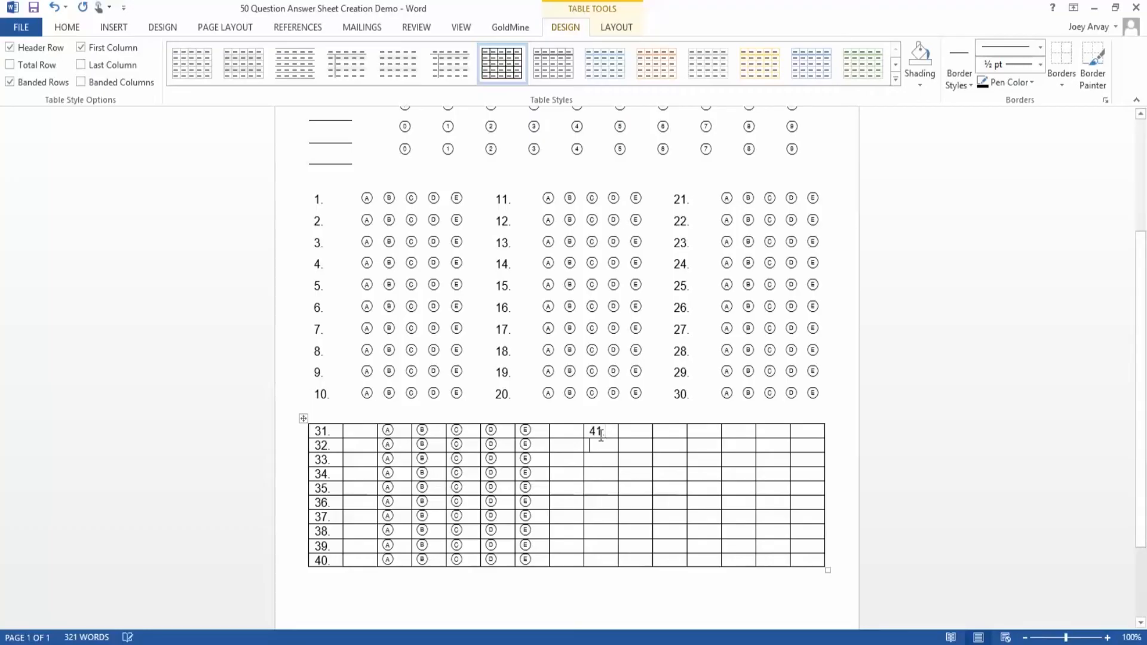
{"action": "type", "text": "42."}
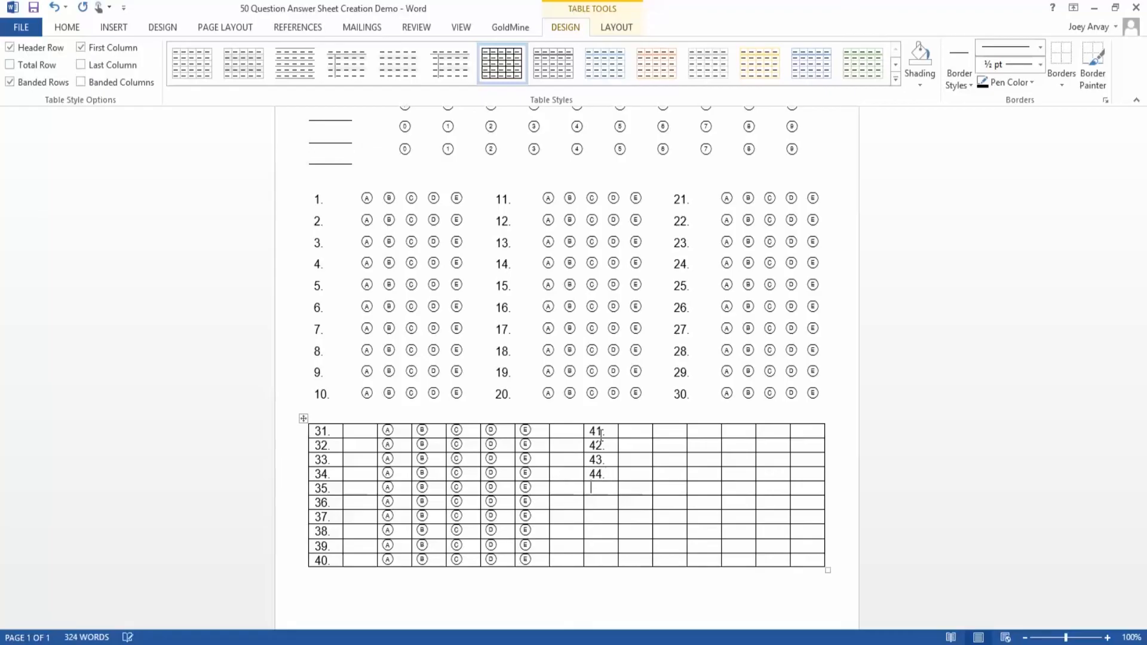
{"action": "type", "text": "45."}
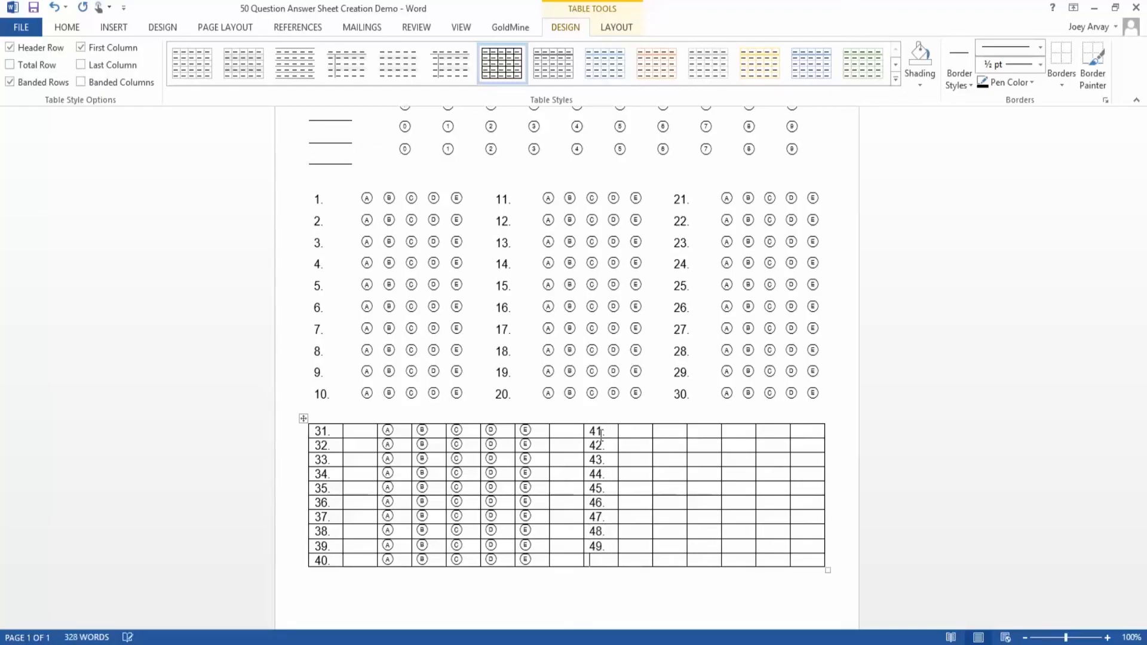
{"action": "type", "text": "50."}
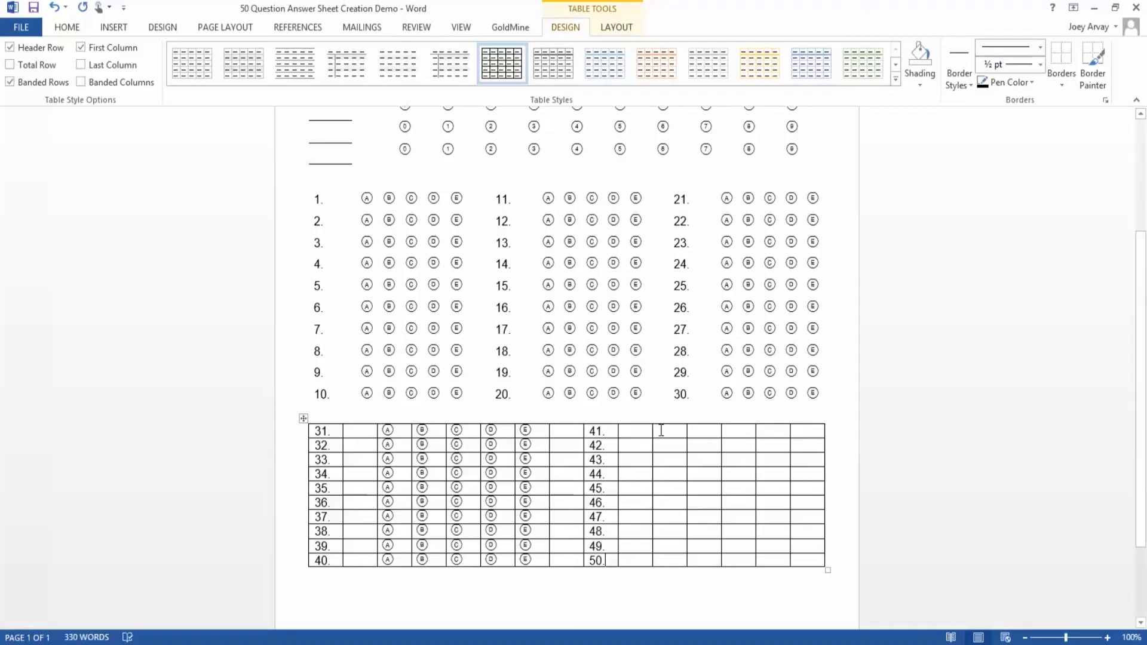
- Paste A–E bubbles beside 41–50, adjust the table's row size and remove its borders
{"action": "left_click_drag", "start_coordinate": [659, 431], "coordinate": [813, 559]}
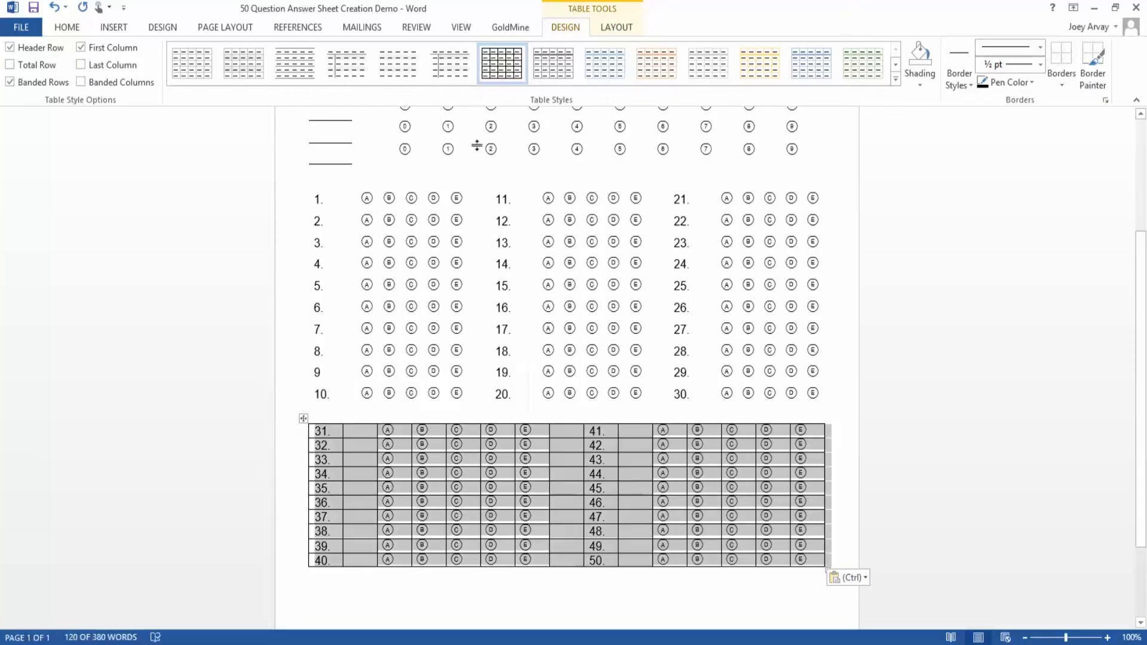
{"action": "left_click", "coordinate": [615, 28]}
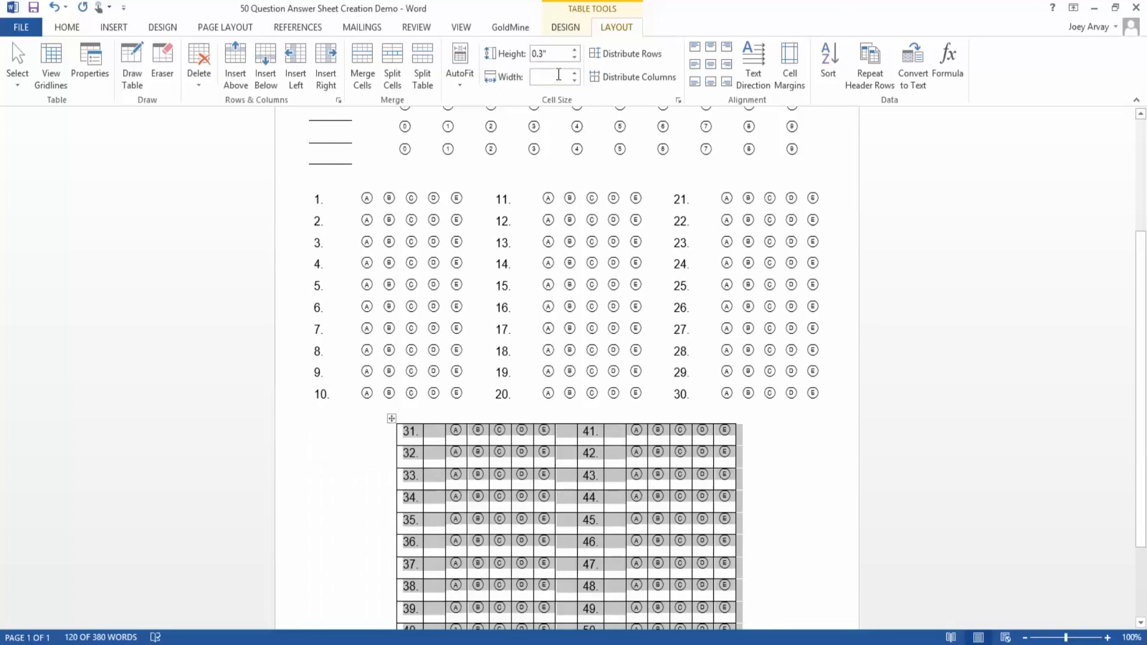
{"action": "left_click", "coordinate": [564, 27]}
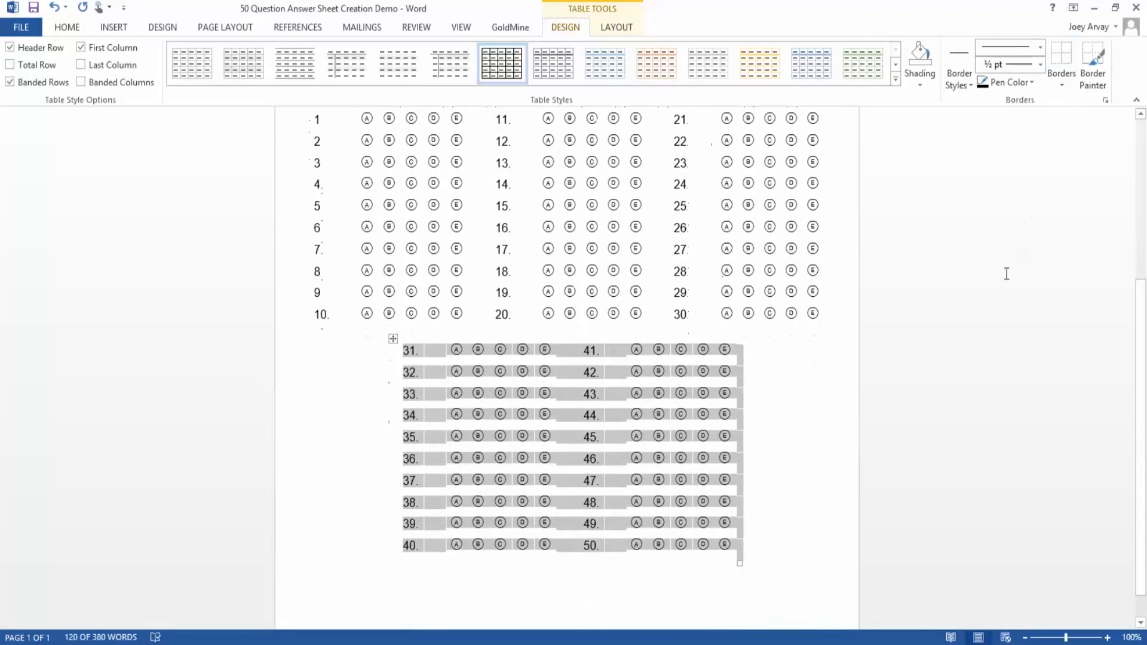
{"action": "left_click", "coordinate": [67, 28]}
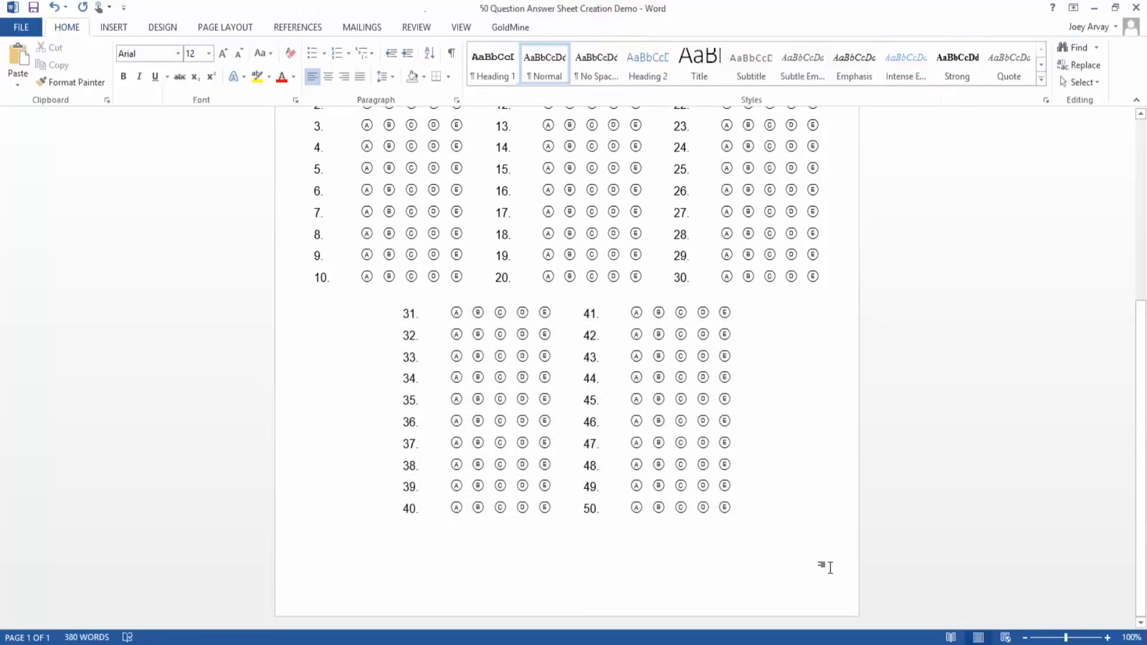